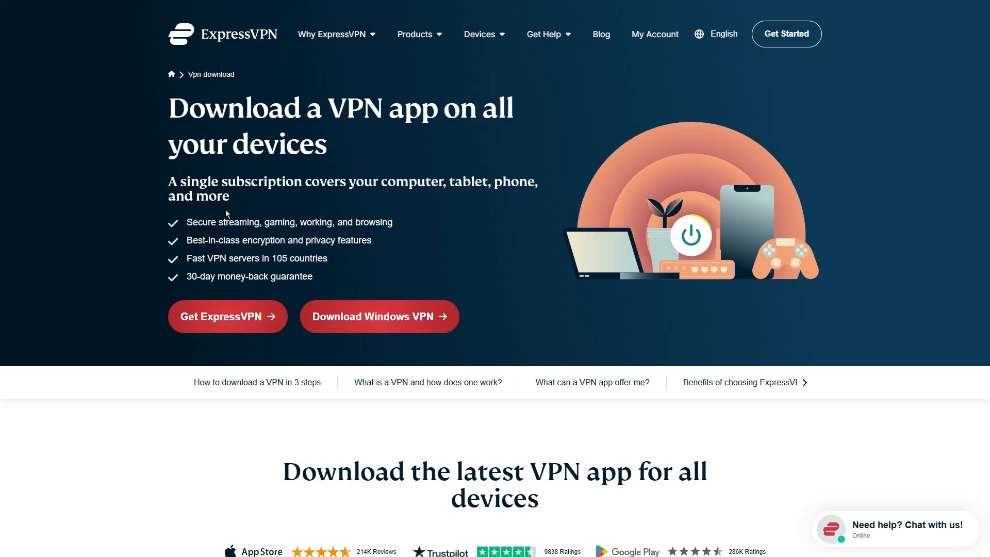
pyautogui.moveTo(514, 93)
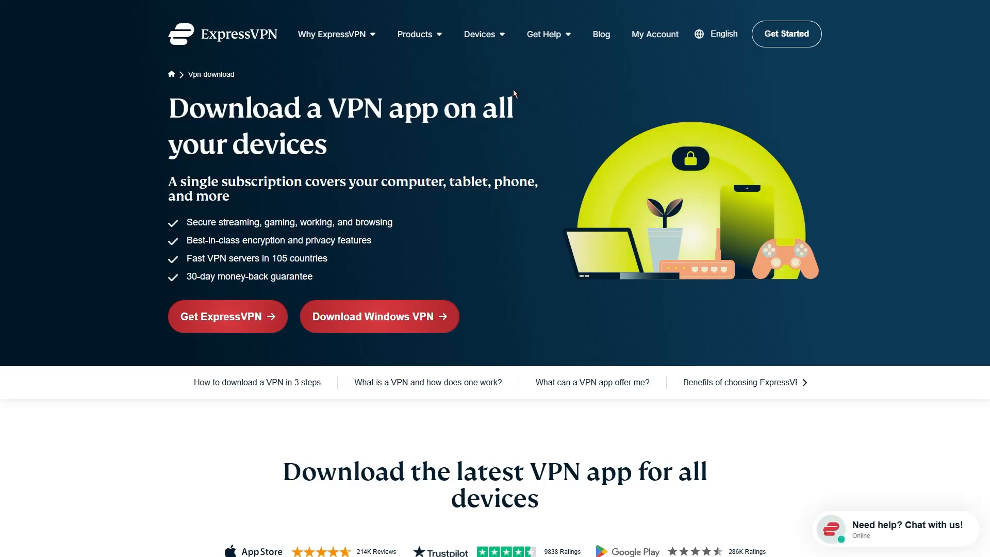
pyautogui.moveTo(227, 316)
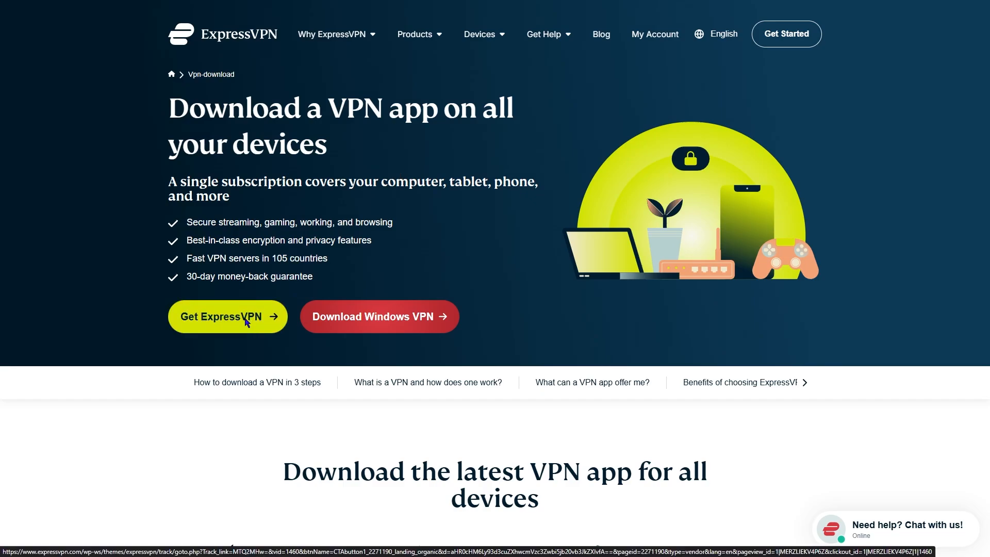
# Browse the plans page, highlighting the two-year plan's 4 Months FREE bonus.
pyautogui.click(227, 316)
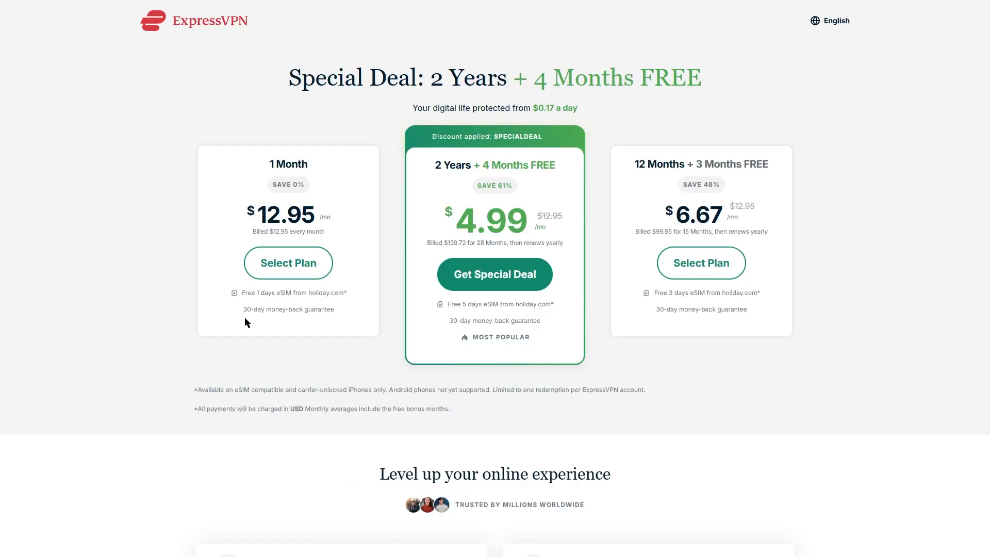
pyautogui.moveTo(432, 379)
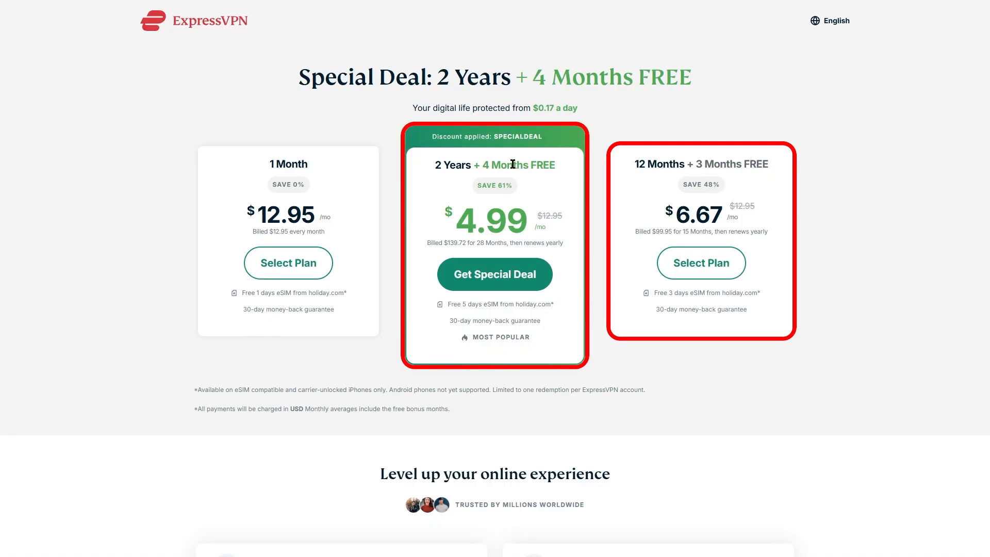
pyautogui.doubleClick(517, 165)
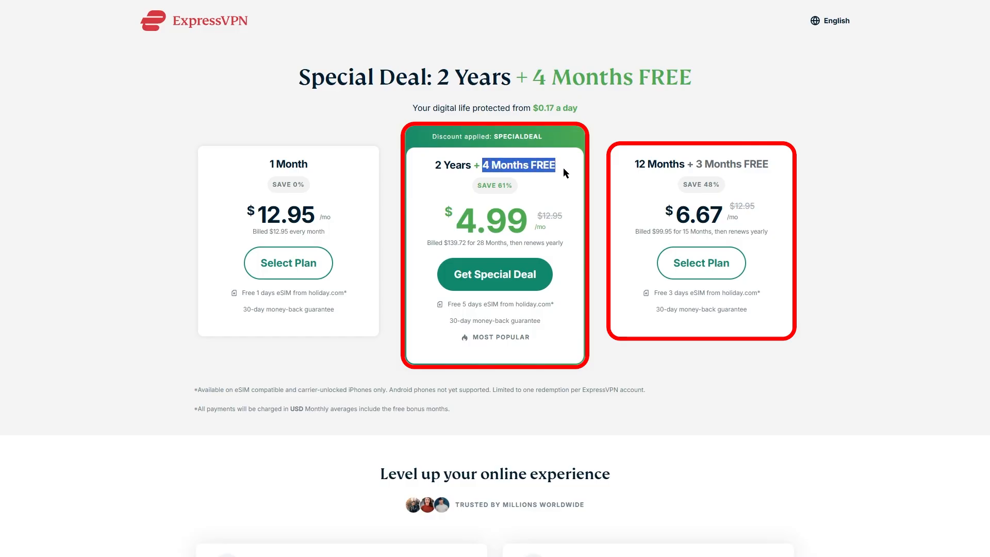
pyautogui.moveTo(519, 169)
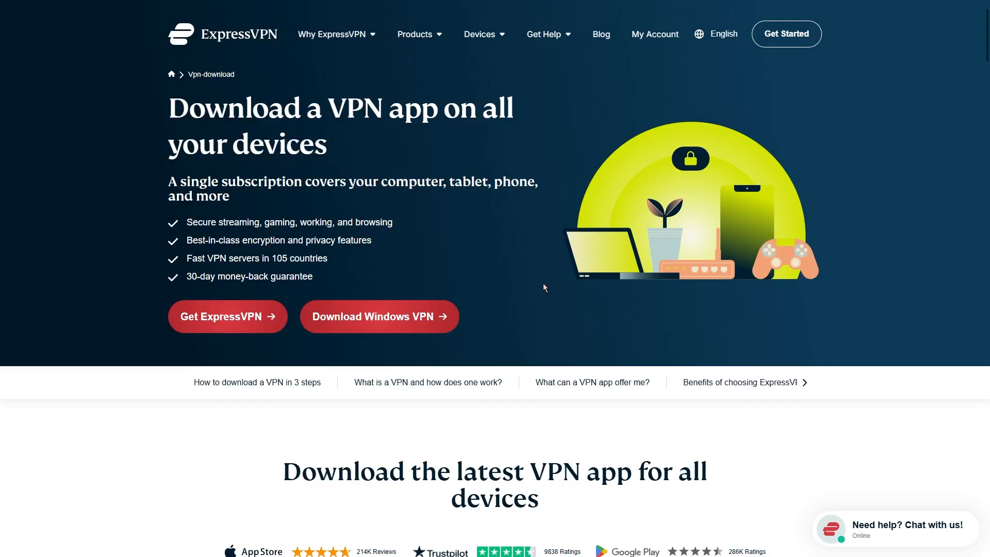
pyautogui.scroll(-3)
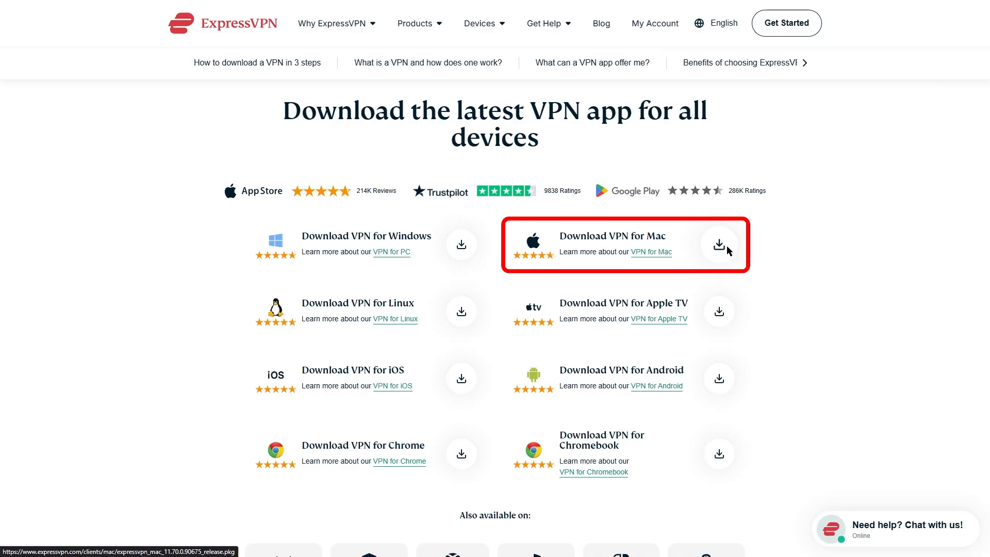
# Download the ExpressVPN Mac app and complete its standard installation.
pyautogui.click(718, 245)
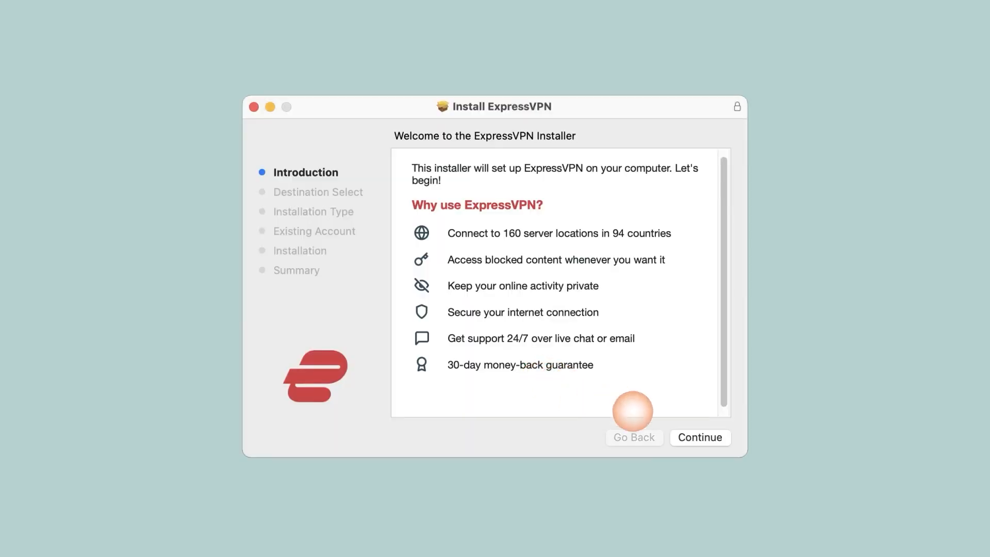
pyautogui.click(700, 437)
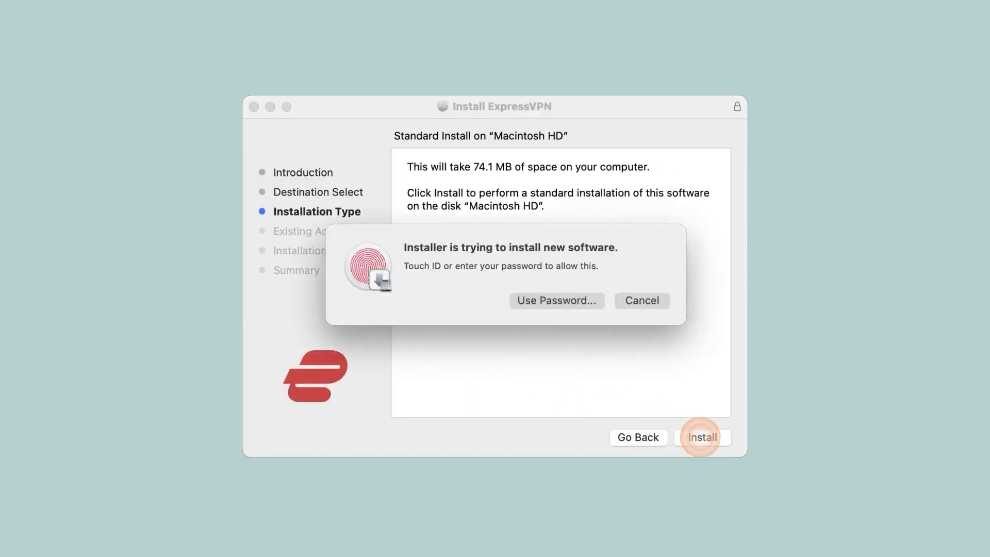
pyautogui.click(557, 300)
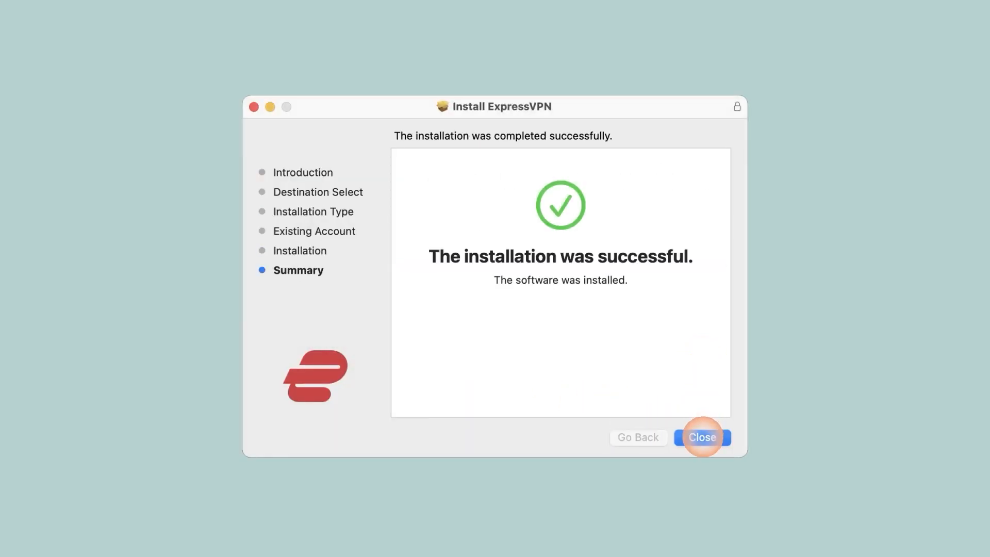
pyautogui.click(703, 437)
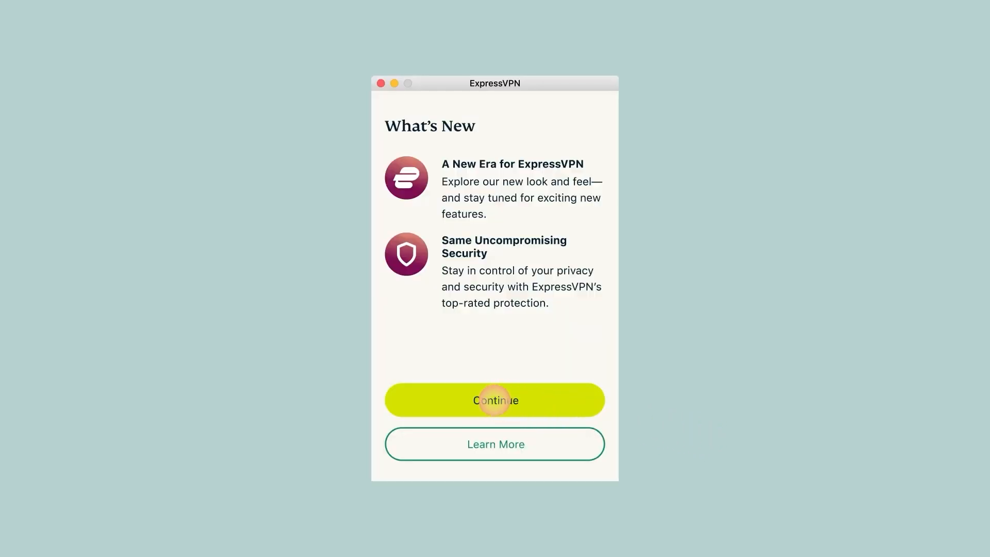
# Dismiss What's New, submit the activation code, and agree to share diagnostic reports.
pyautogui.click(494, 400)
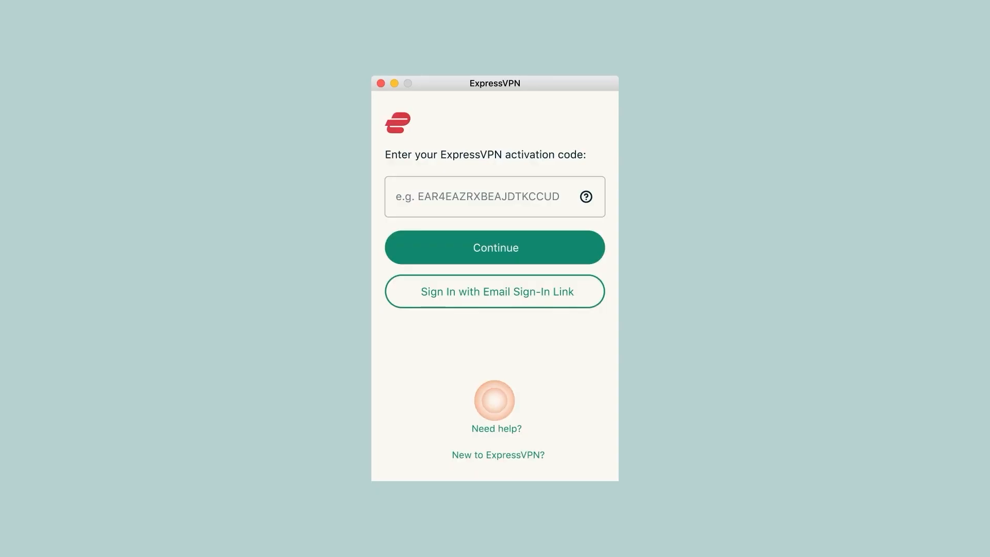
pyautogui.click(585, 196)
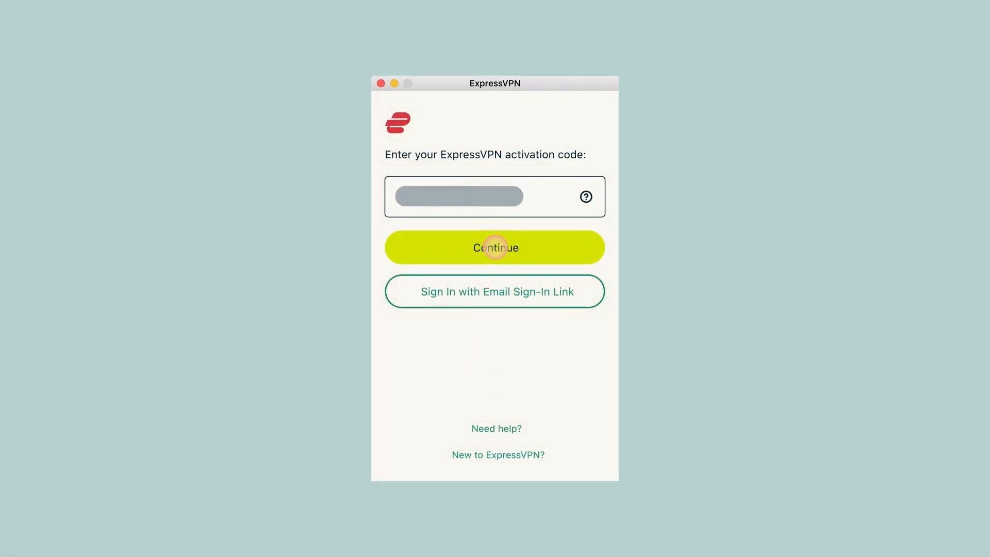
pyautogui.click(495, 247)
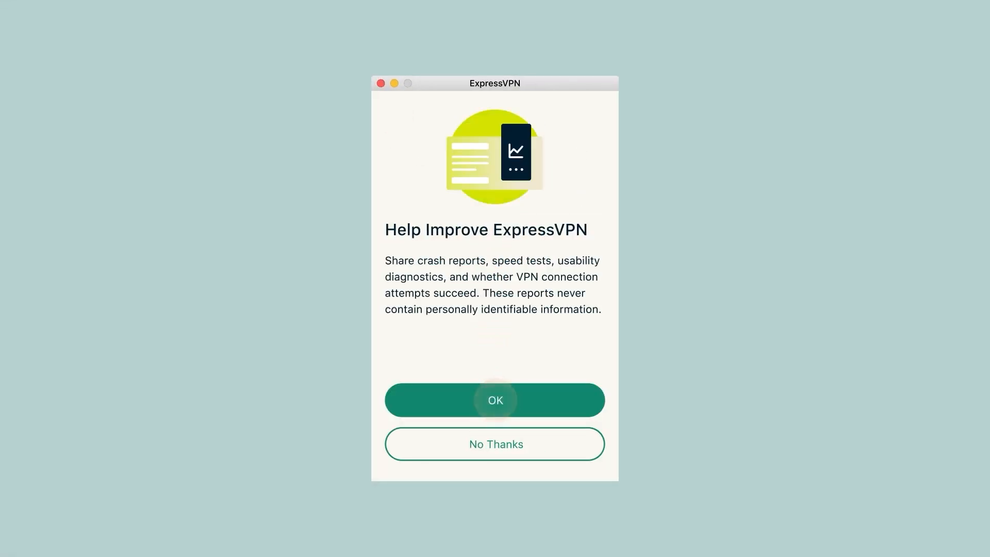
pyautogui.click(494, 400)
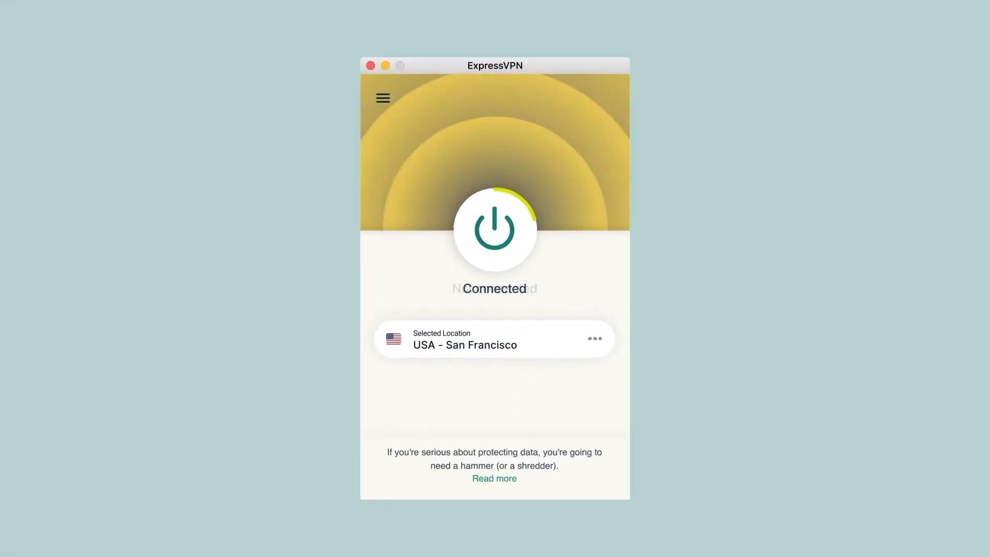
# Connect the VPN to USA - New York with the power button.
pyautogui.click(495, 228)
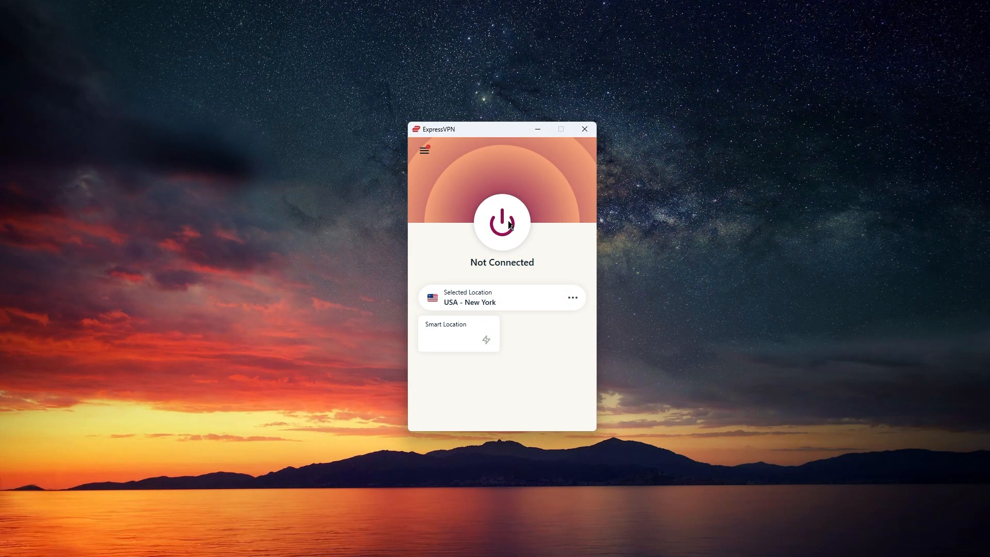
pyautogui.click(501, 223)
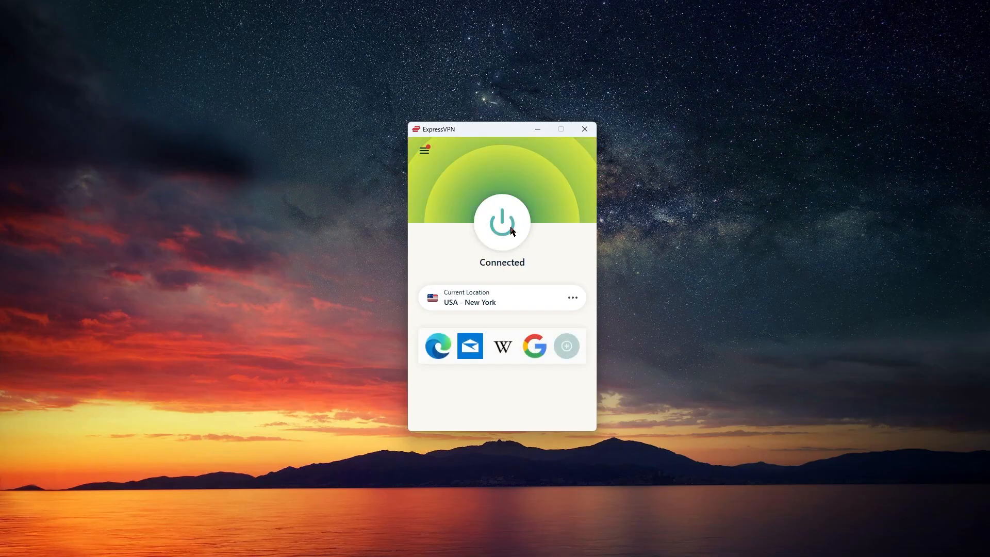
pyautogui.moveTo(492, 242)
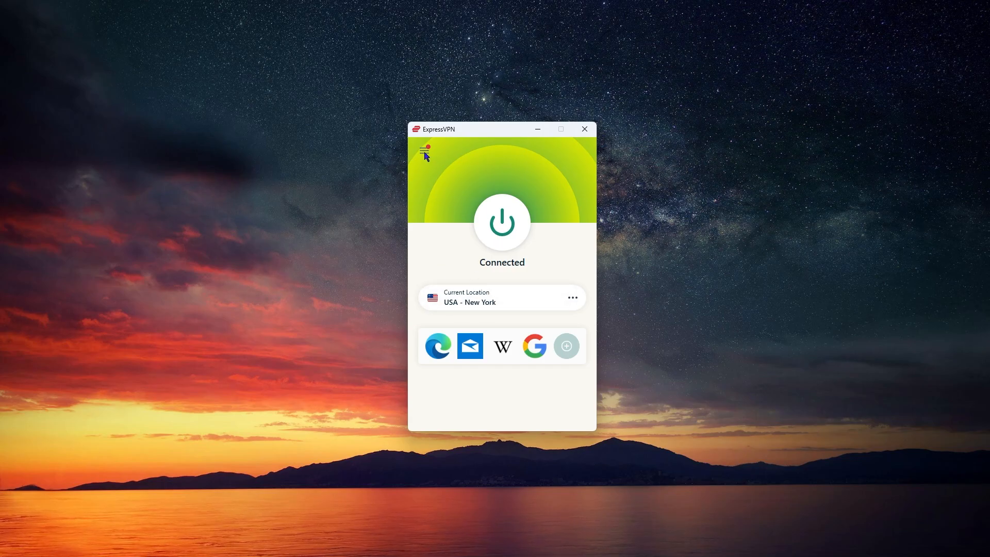
pyautogui.click(424, 150)
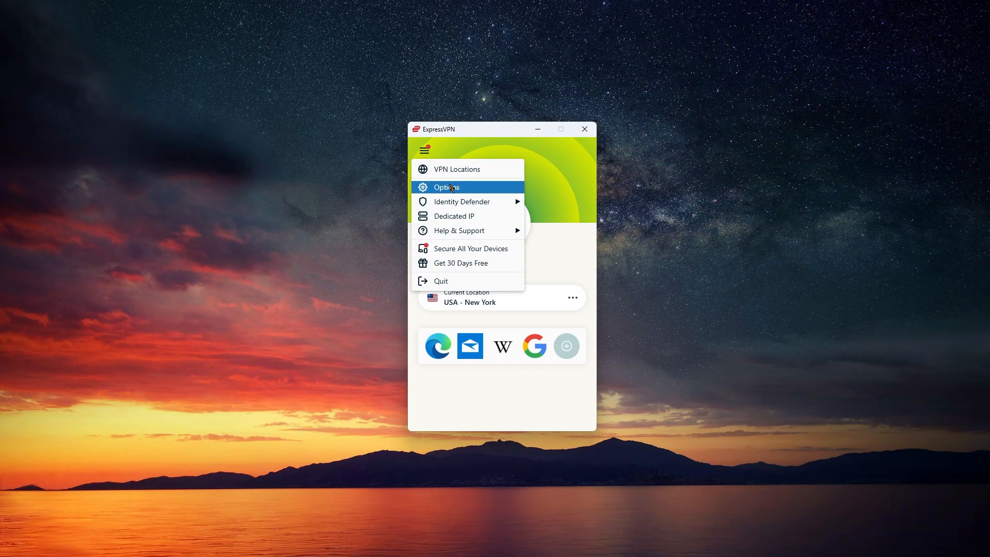
# Connect to UK - Tottenham from the United Kingdom locations under All Locations.
pyautogui.click(456, 169)
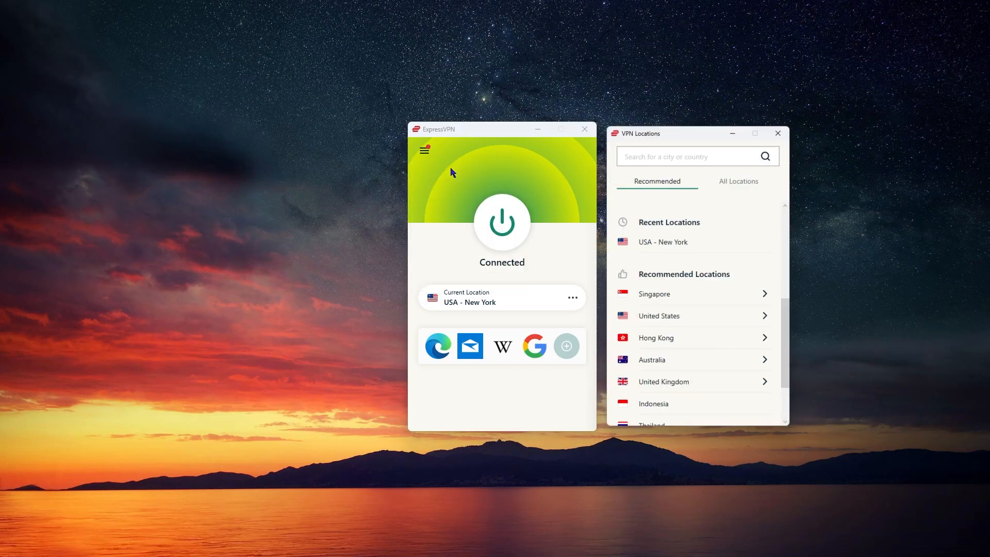
pyautogui.click(740, 181)
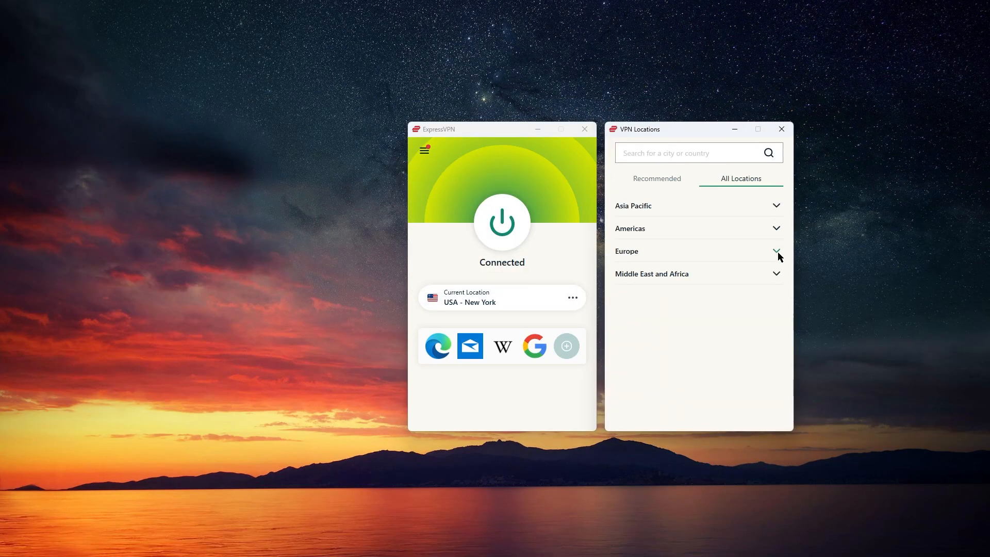
pyautogui.click(627, 251)
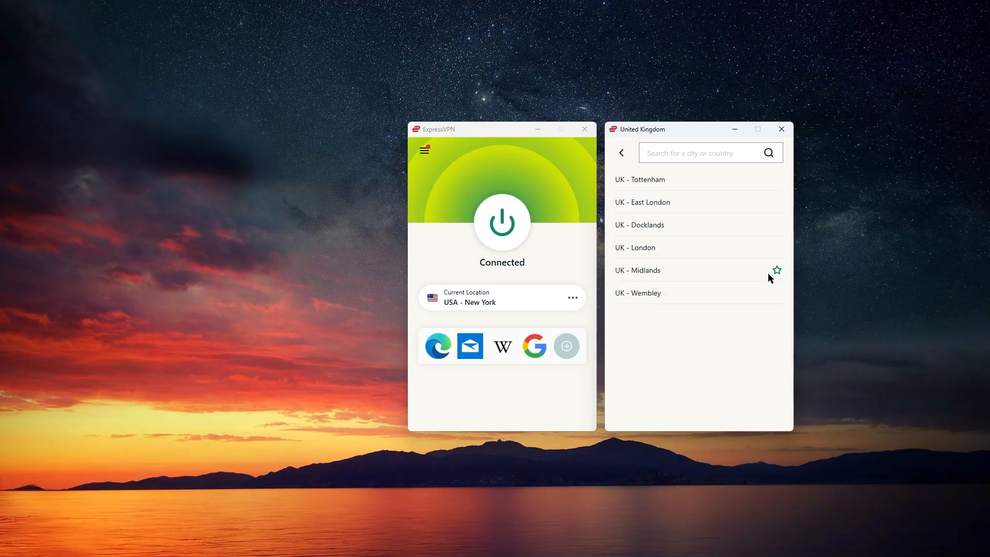
pyautogui.click(640, 179)
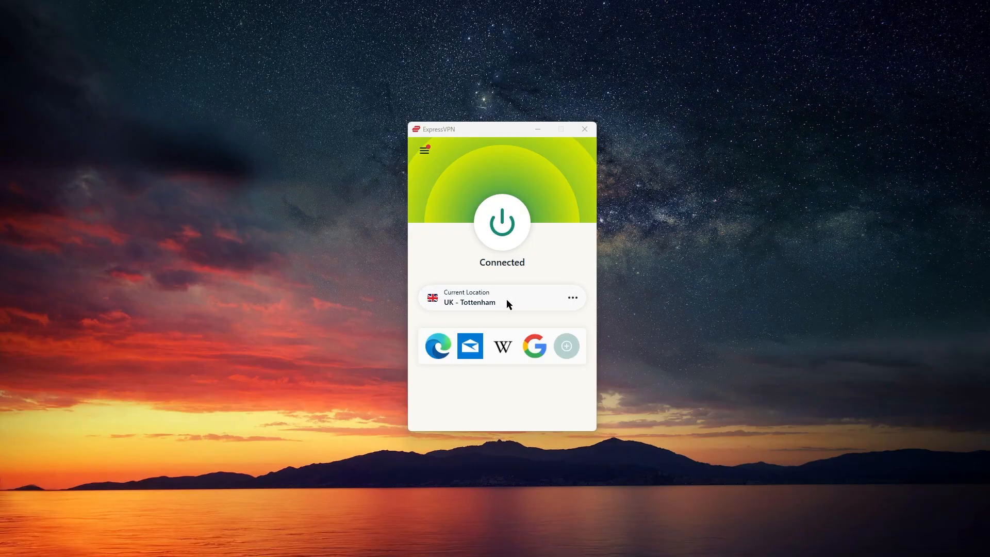
# Return to the full locations list and scroll through the countries.
pyautogui.click(499, 297)
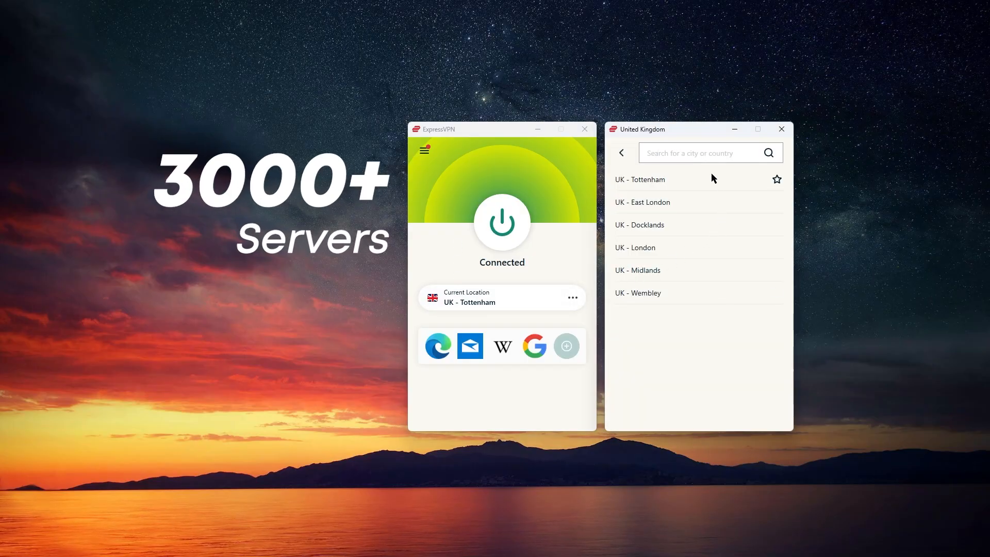
pyautogui.click(621, 153)
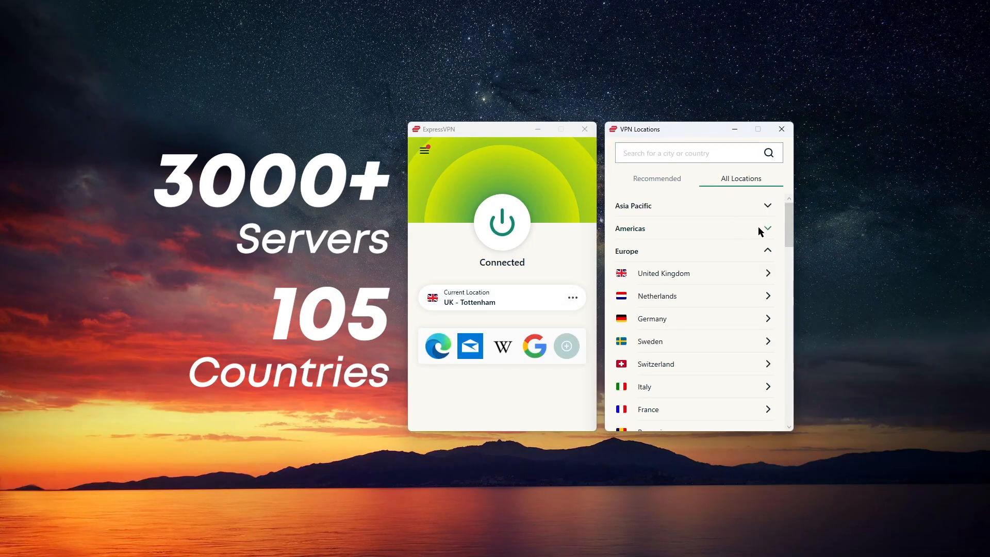
pyautogui.scroll(3)
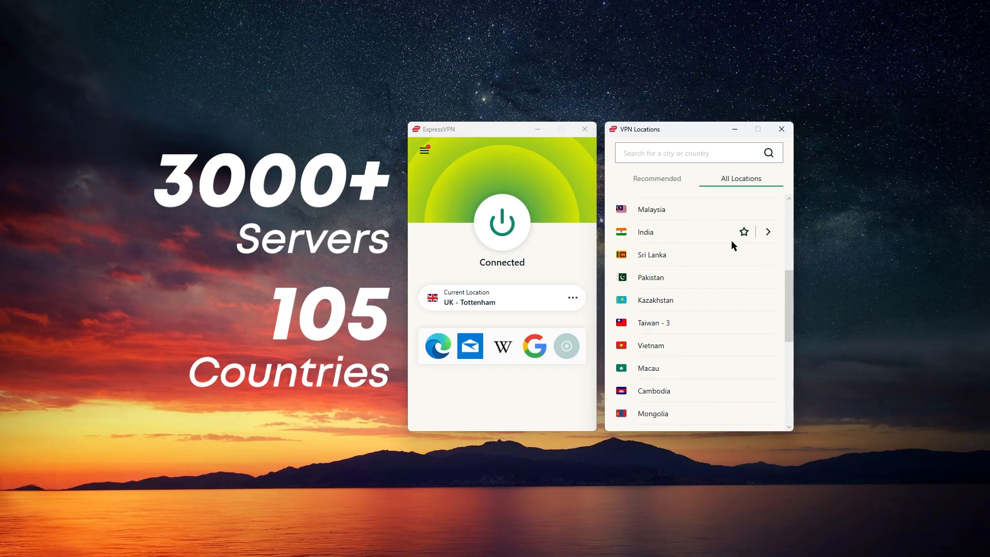
pyautogui.scroll(-3)
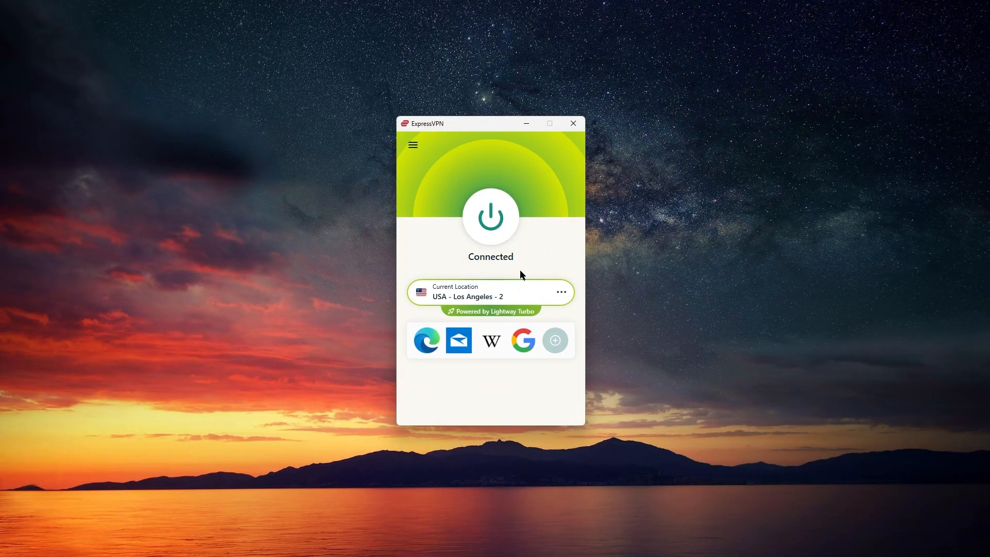
pyautogui.moveTo(563, 296)
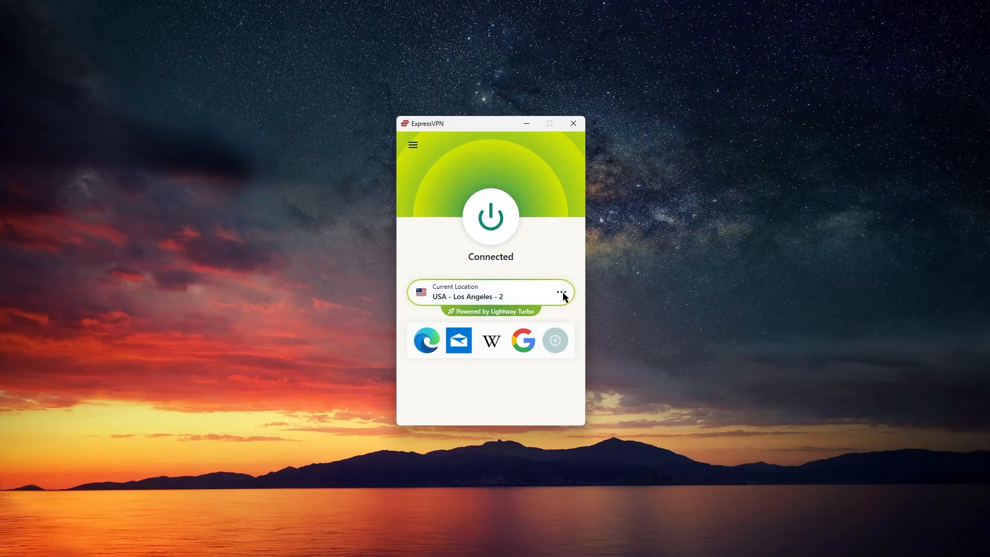
# Open the options for the current USA - Los Angeles - 2 location.
pyautogui.click(558, 293)
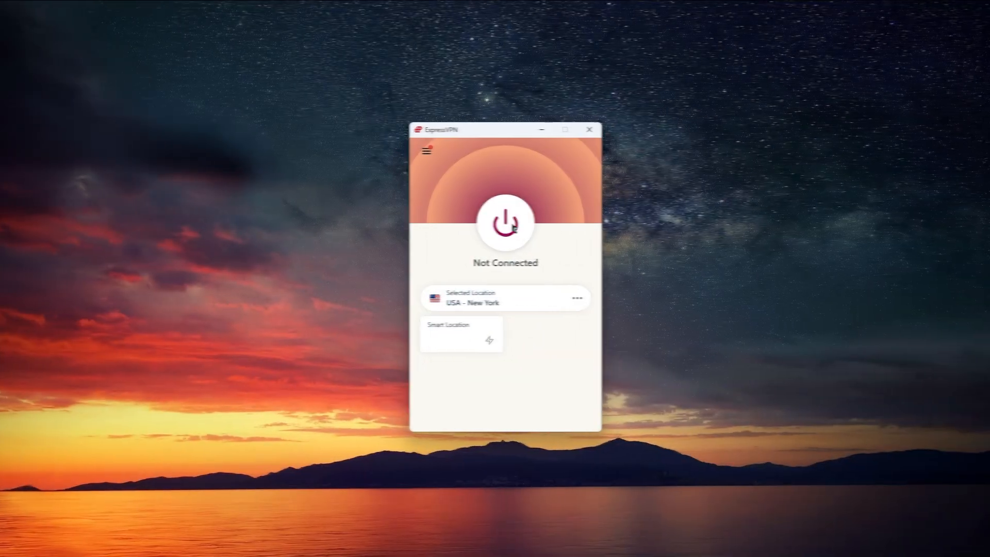
# Select UK - Tottenham as the location without connecting the VPN.
pyautogui.click(505, 222)
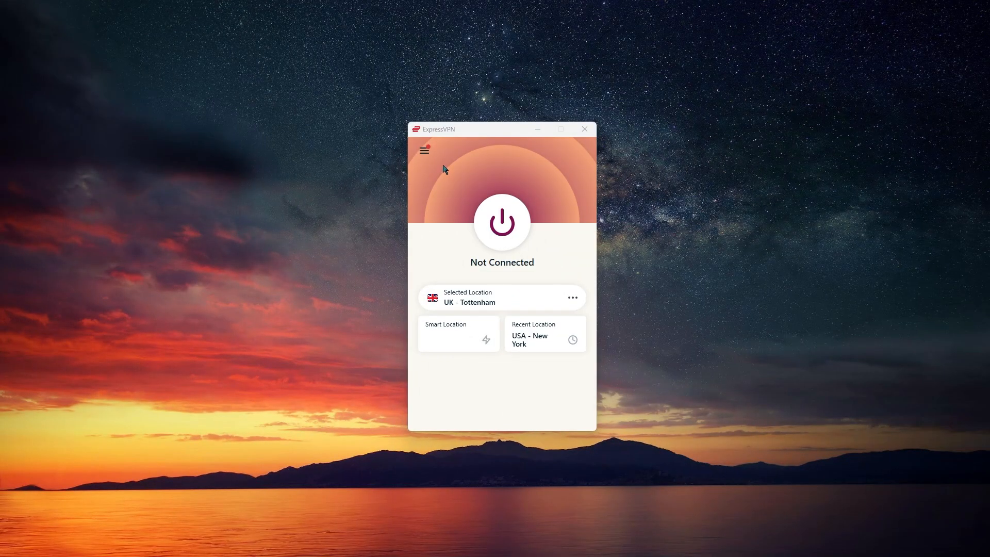
pyautogui.click(425, 150)
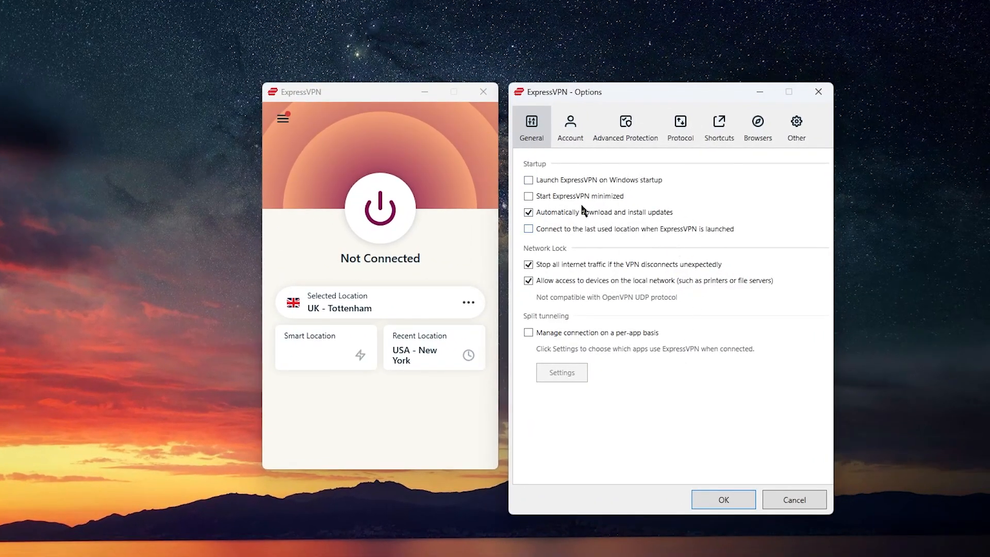
pyautogui.moveTo(610, 308)
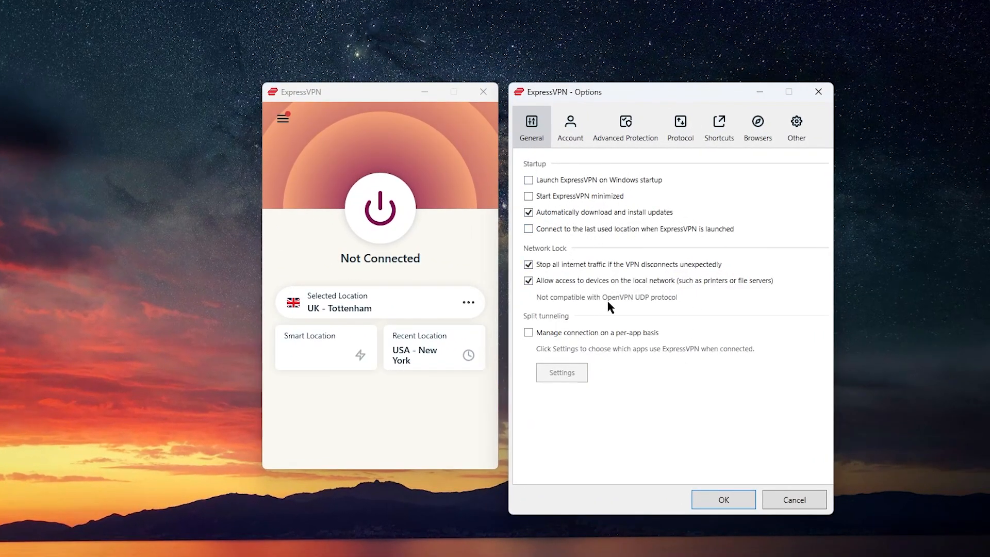
# Show the Advanced Protection tab with tracker, malicious site, ad and adult blocking options.
pyautogui.click(624, 127)
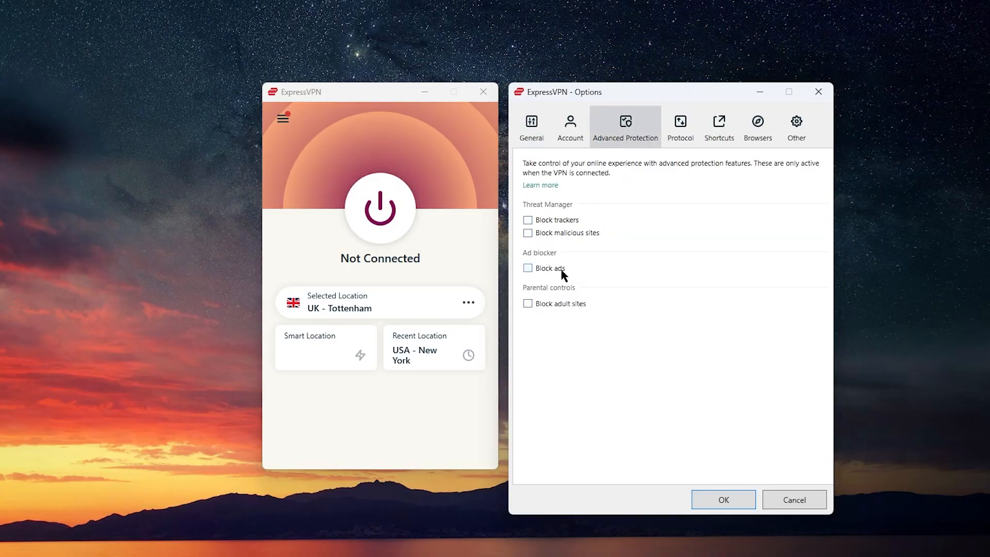
pyautogui.moveTo(689, 195)
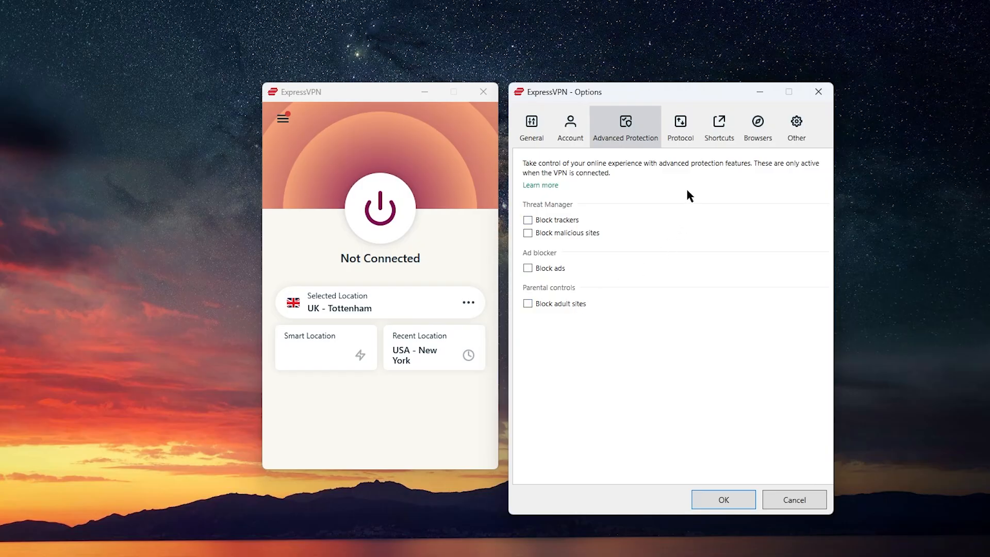
# Try the Lightway - UDP protocol, then revert to Automatic (recommended).
pyautogui.click(680, 128)
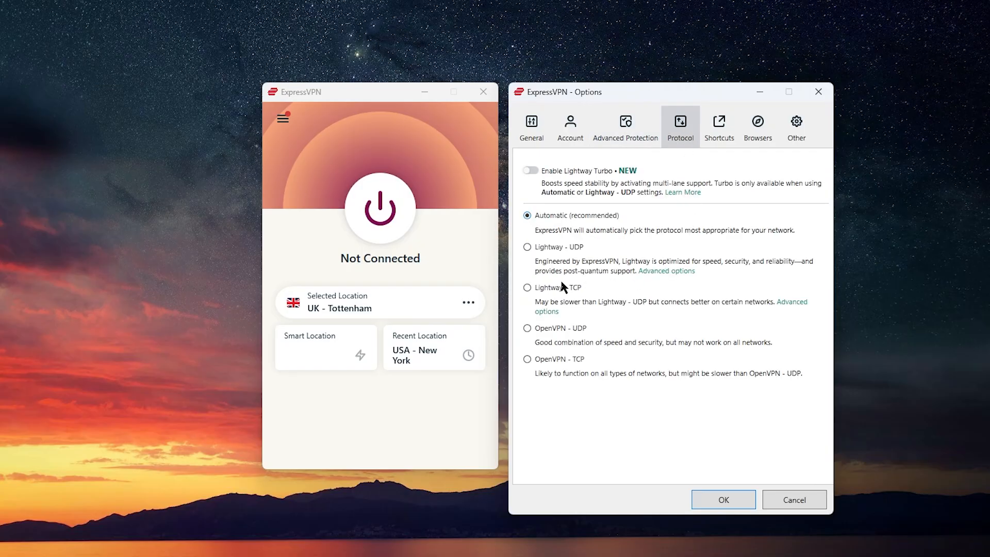
pyautogui.click(528, 247)
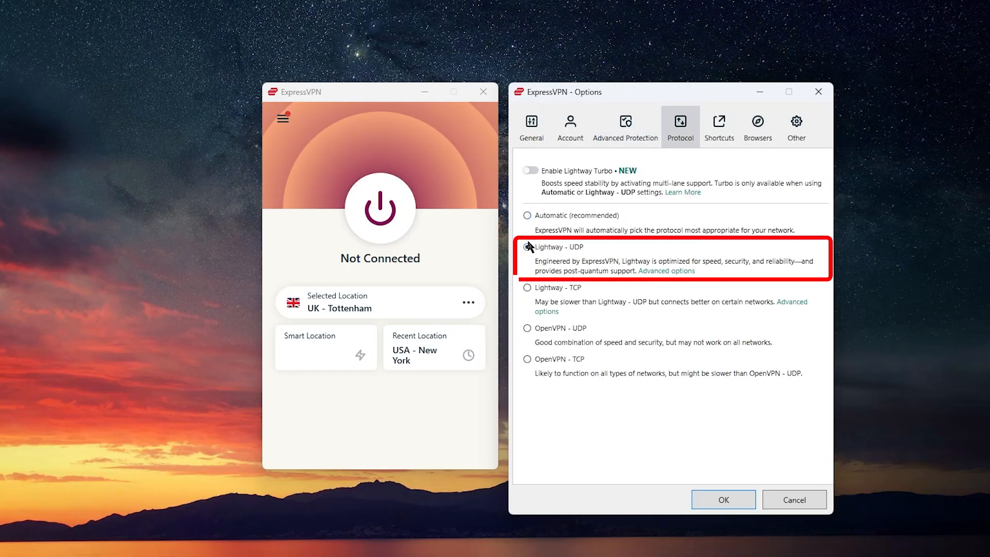
pyautogui.click(528, 247)
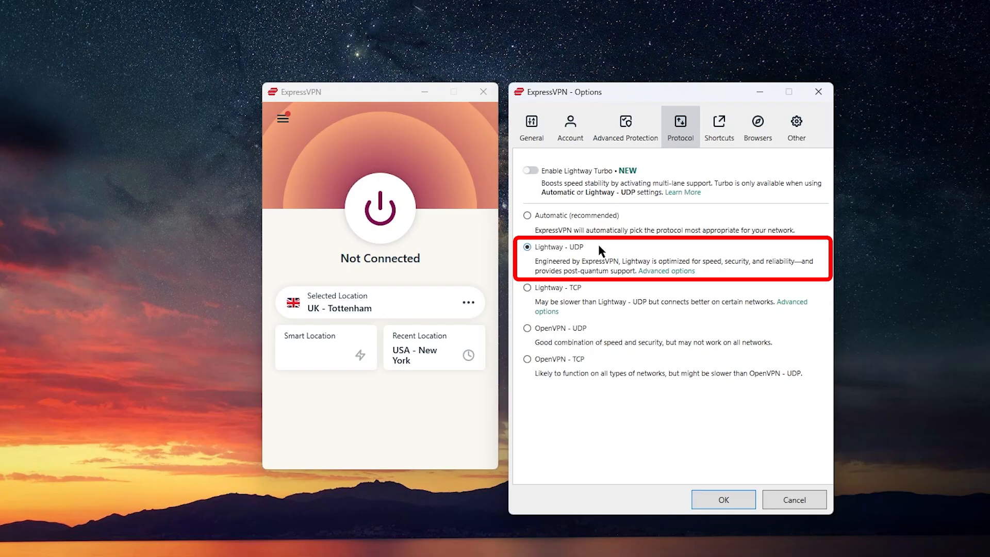
pyautogui.moveTo(548, 252)
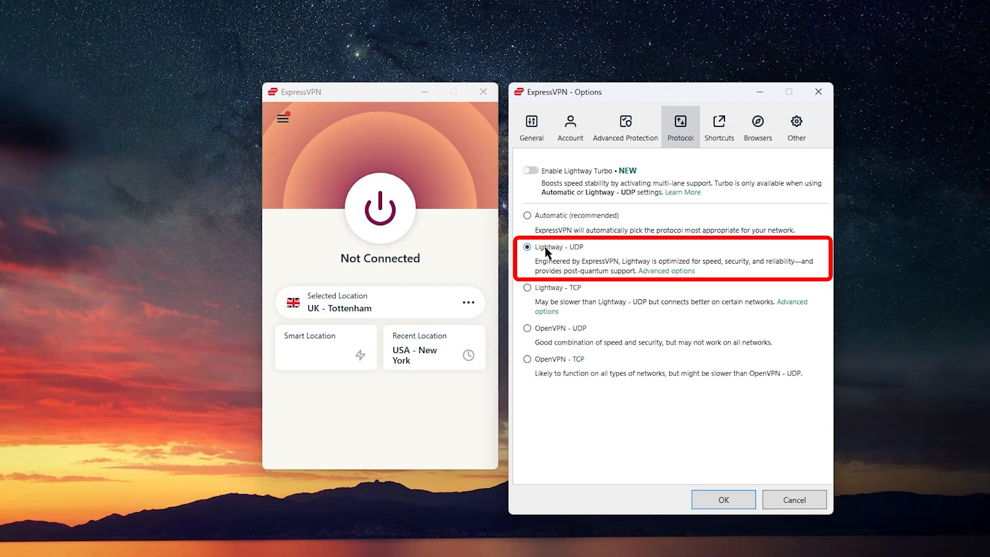
pyautogui.moveTo(599, 254)
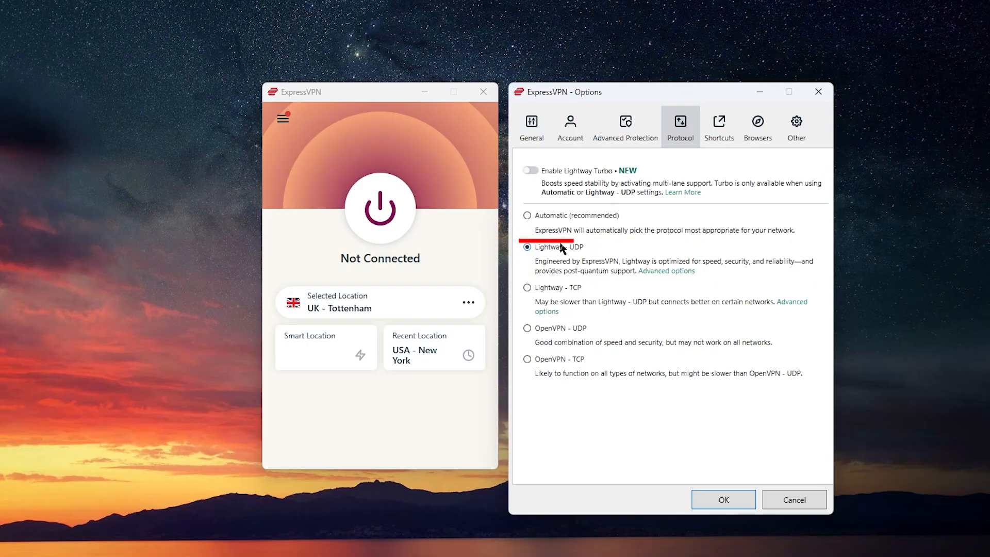
pyautogui.click(528, 215)
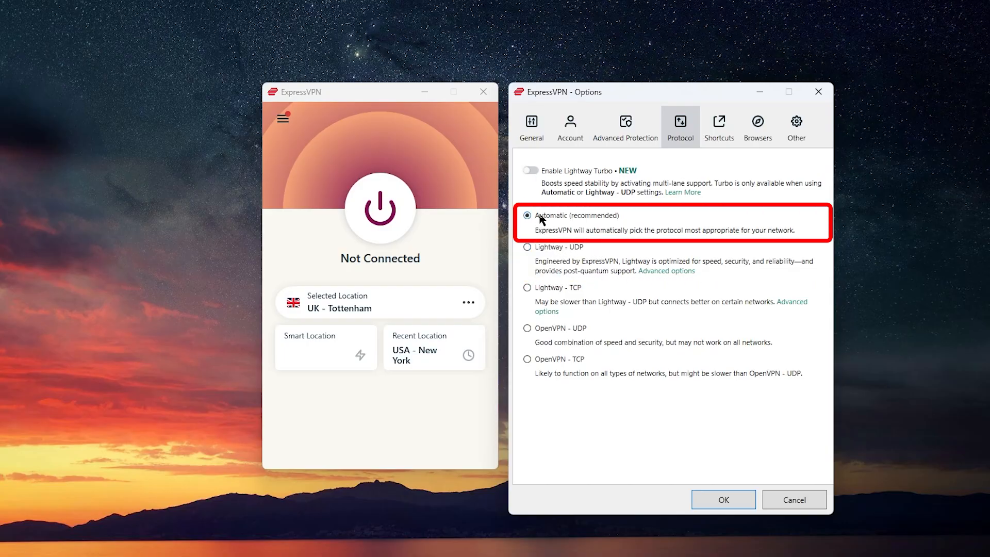
pyautogui.moveTo(631, 220)
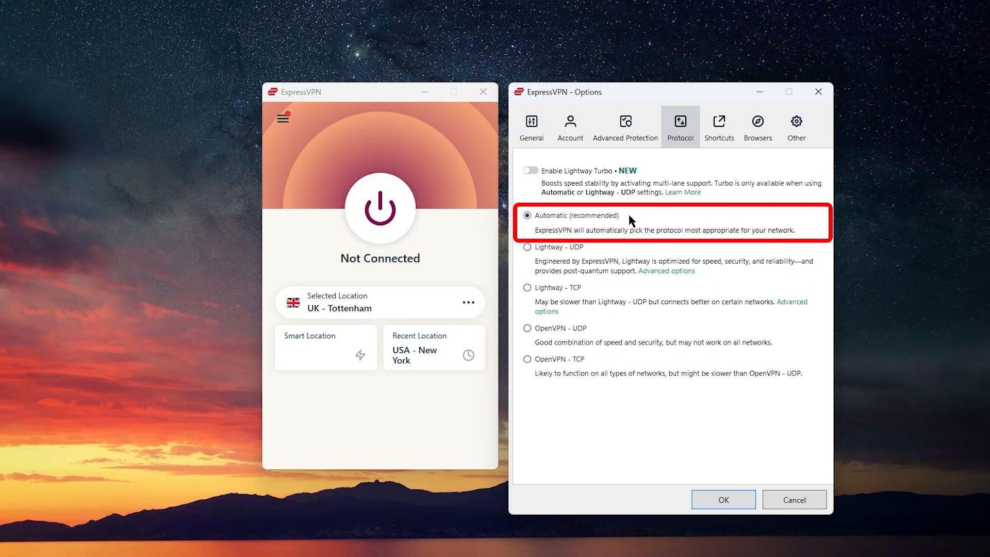
pyautogui.click(531, 127)
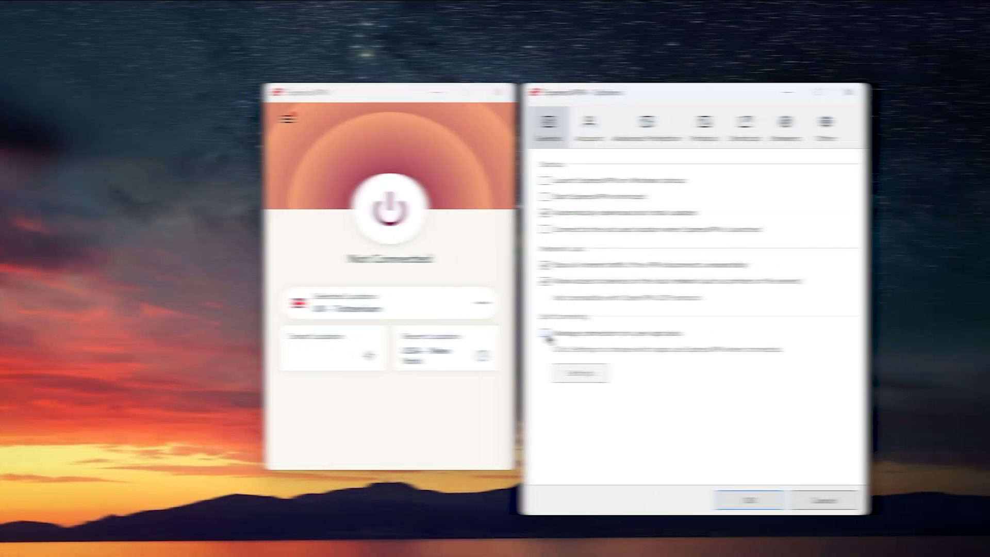
# Set split tunneling to only allow selected apps, adding Google Chrome and Microsoft Edge.
pyautogui.click(561, 372)
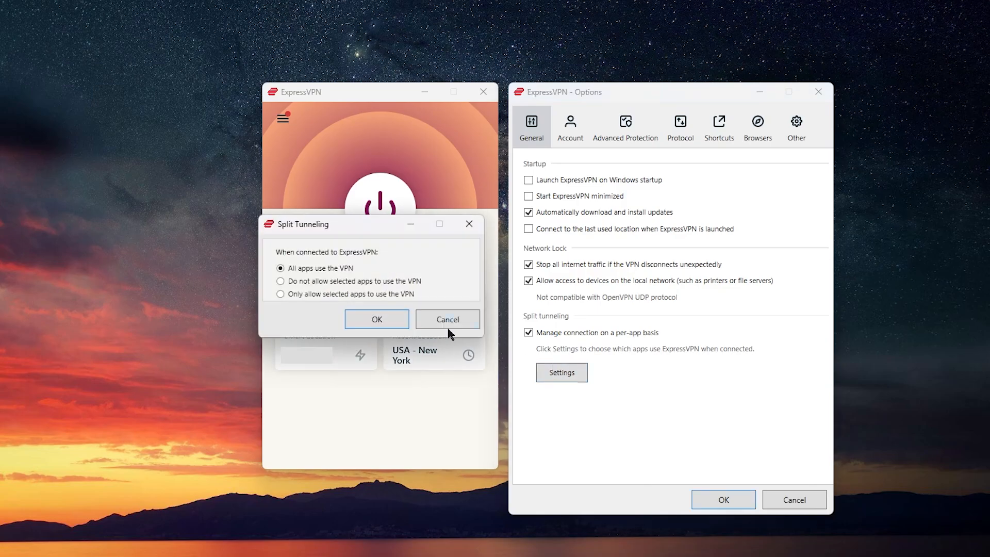
pyautogui.click(279, 293)
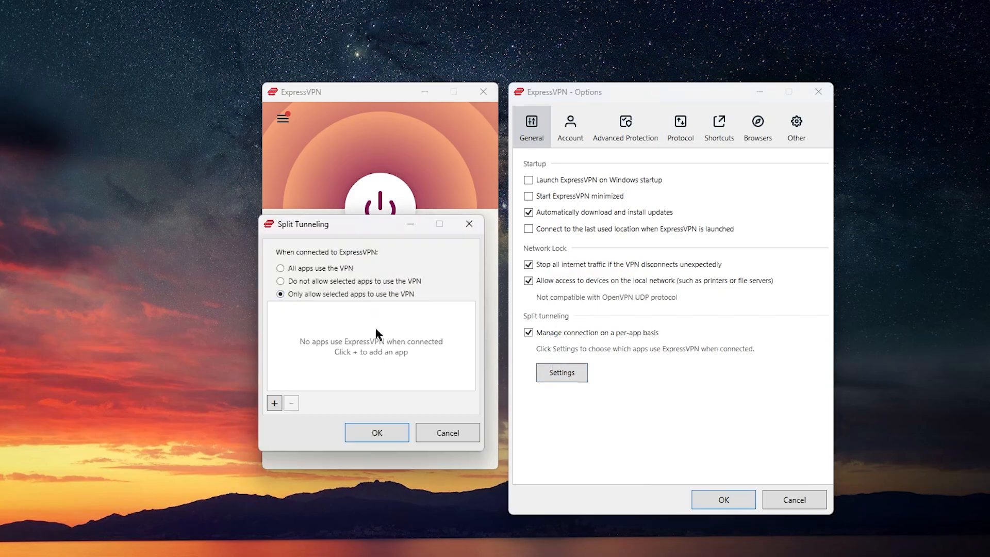
pyautogui.click(273, 403)
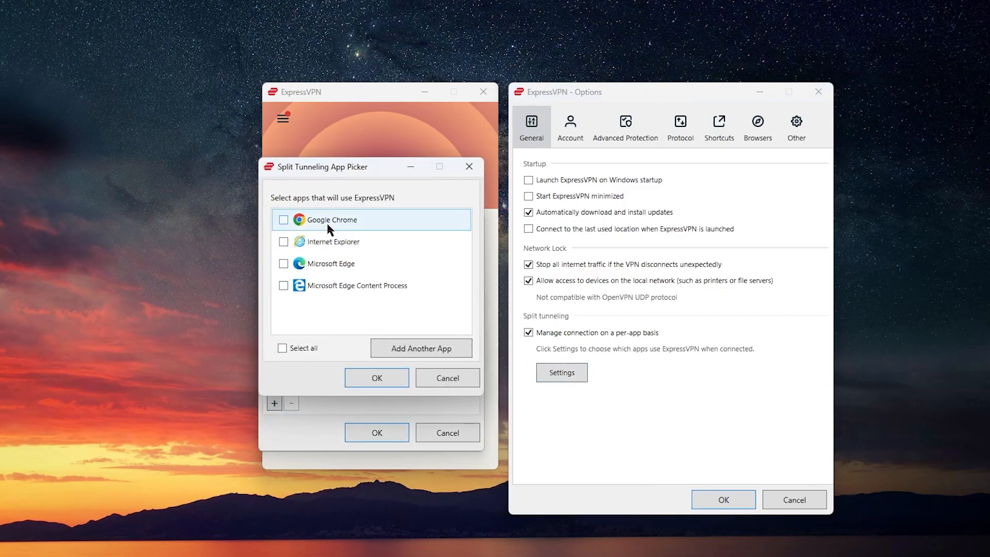
pyautogui.click(283, 220)
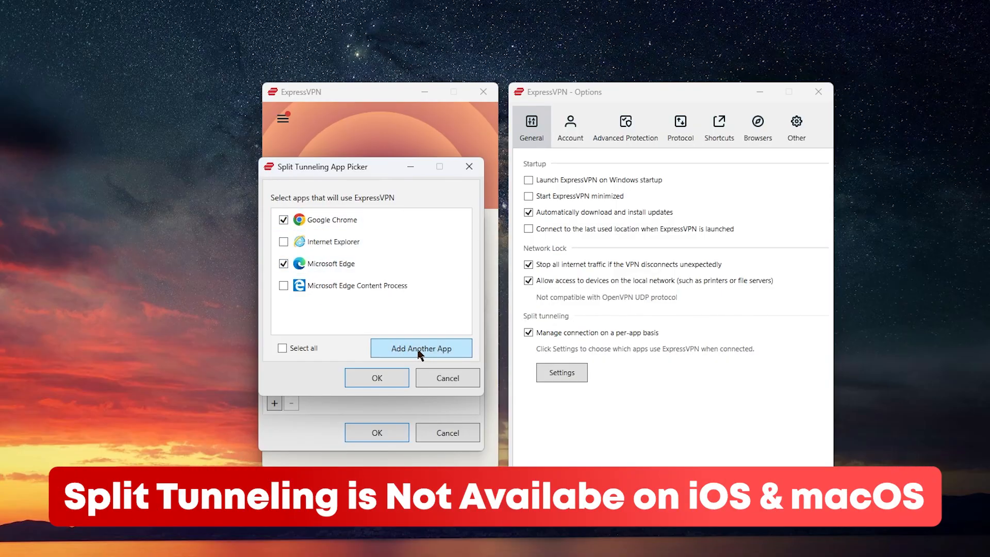
pyautogui.click(376, 378)
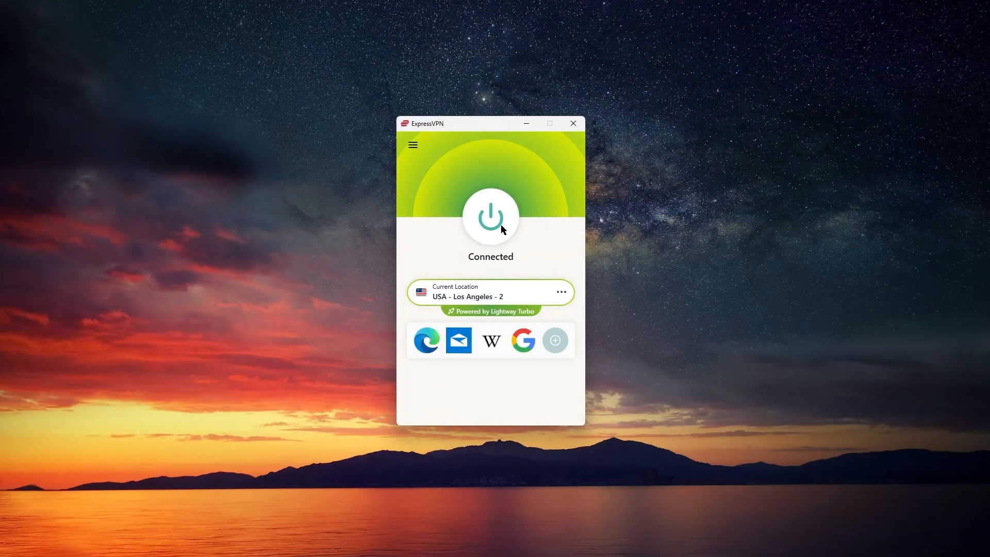
pyautogui.moveTo(459, 274)
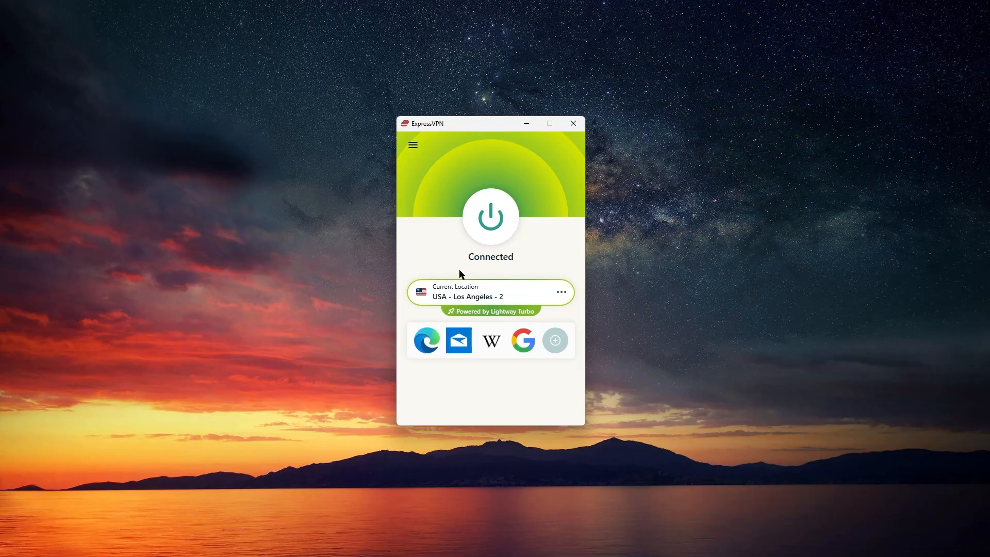
pyautogui.moveTo(562, 292)
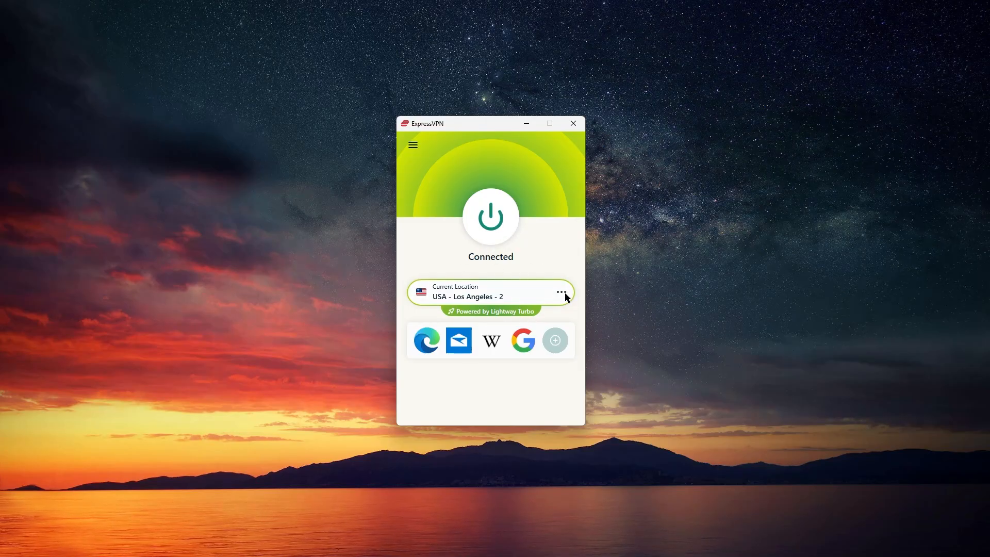
# Open the locations list, switch to All Locations, and scroll the countries.
pyautogui.click(561, 292)
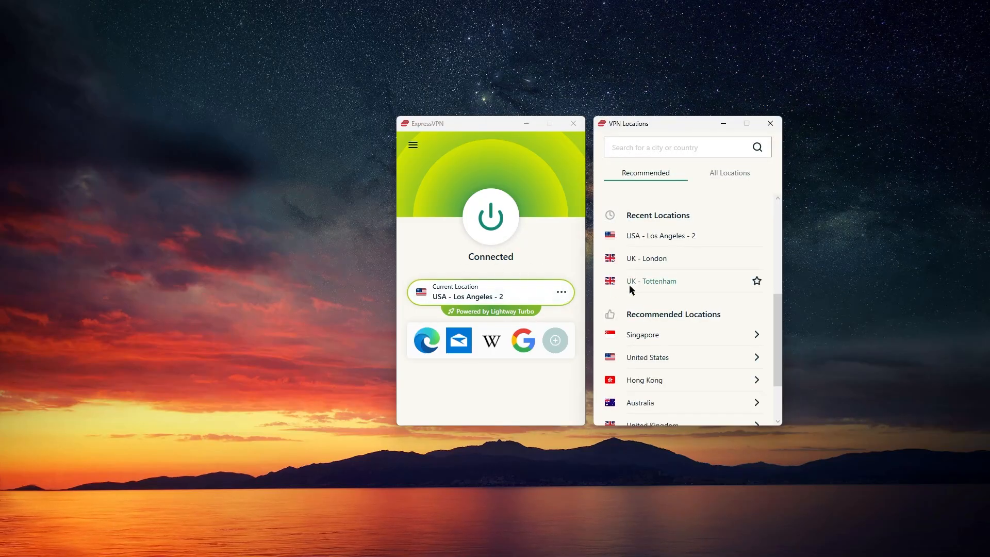
pyautogui.click(729, 173)
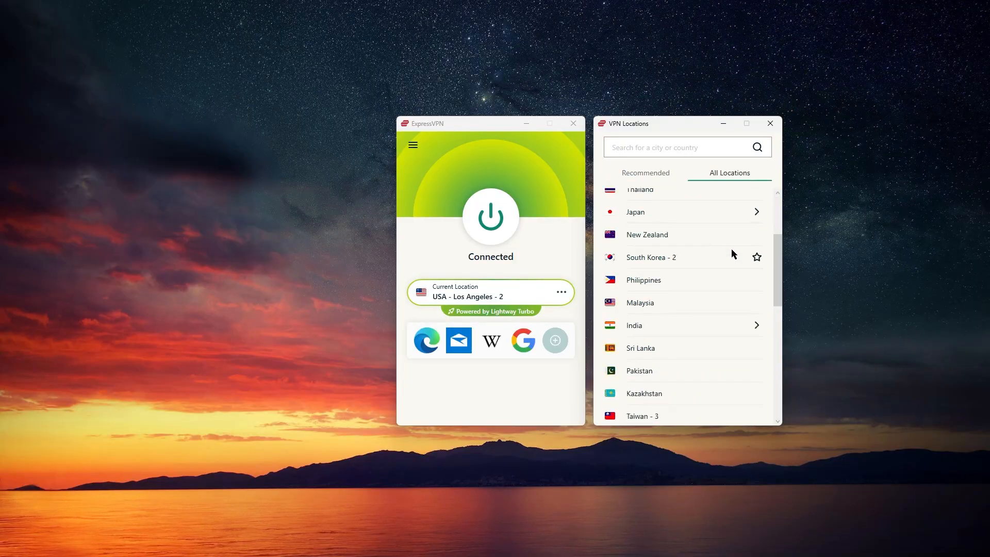
pyautogui.scroll(-3)
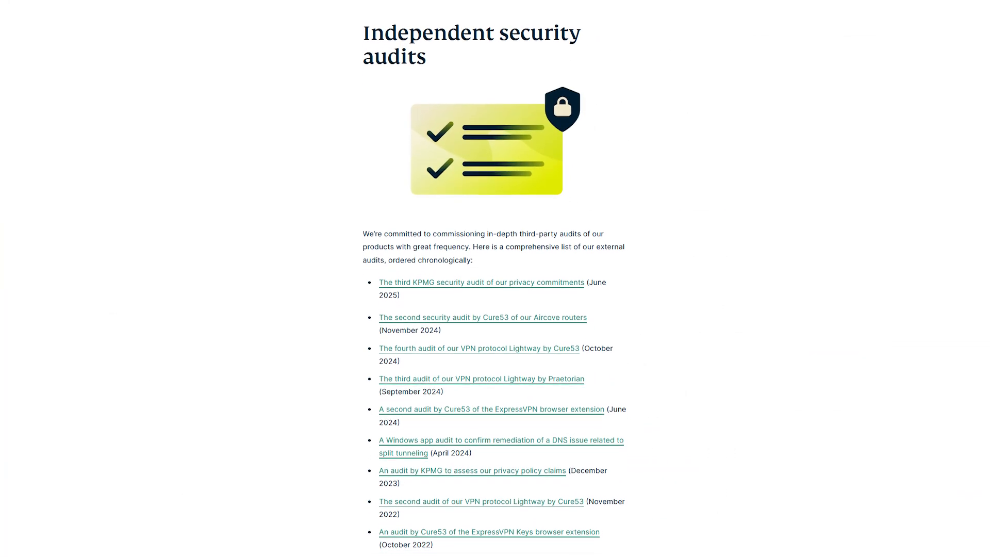
# Scroll down through the Independent security audits page to read the audit list.
pyautogui.scroll(-3)
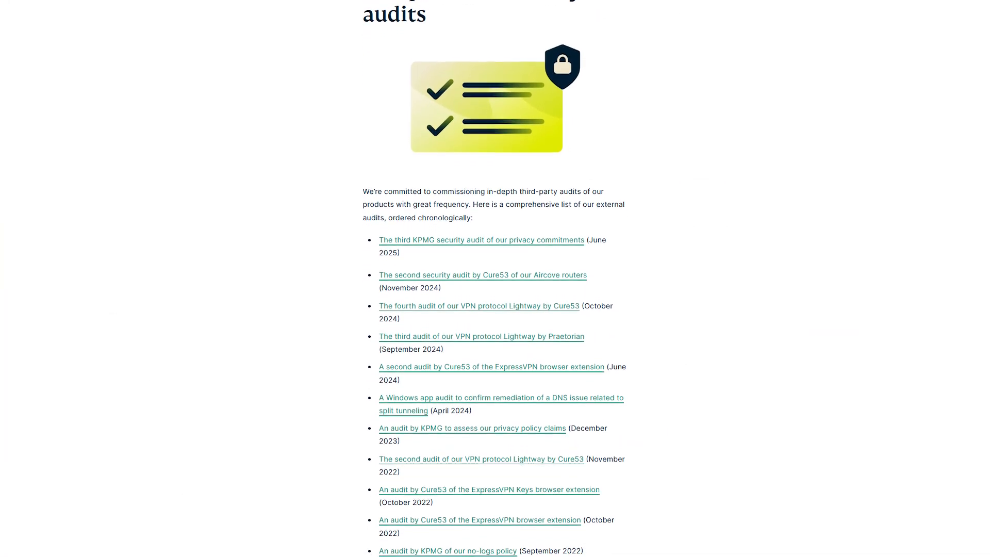
pyautogui.scroll(-3)
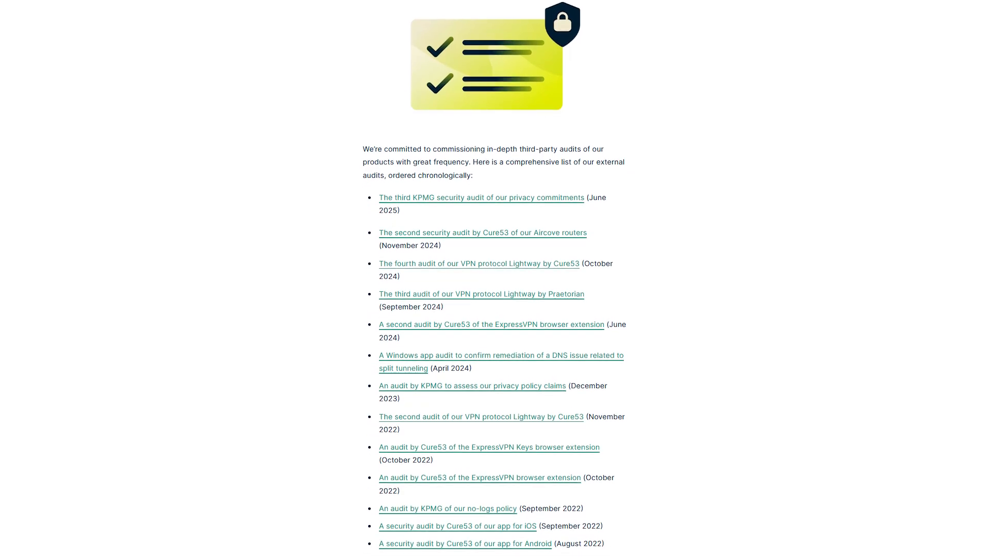
pyautogui.scroll(-3)
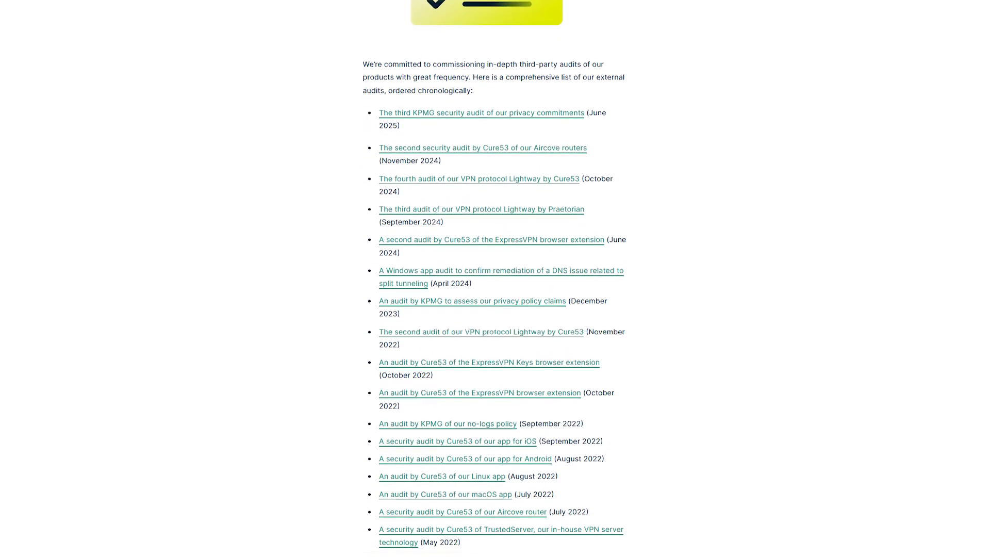
pyautogui.scroll(-3)
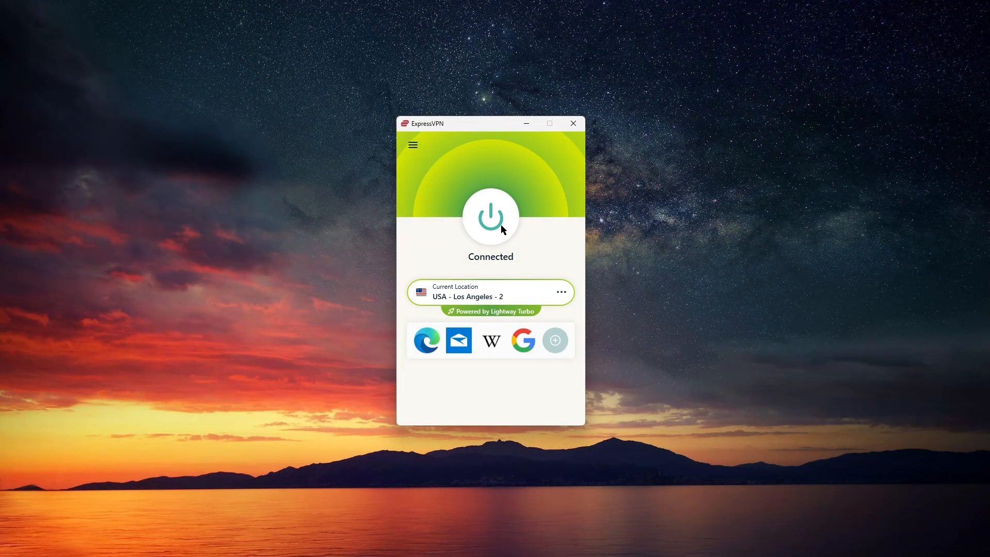
pyautogui.moveTo(468, 264)
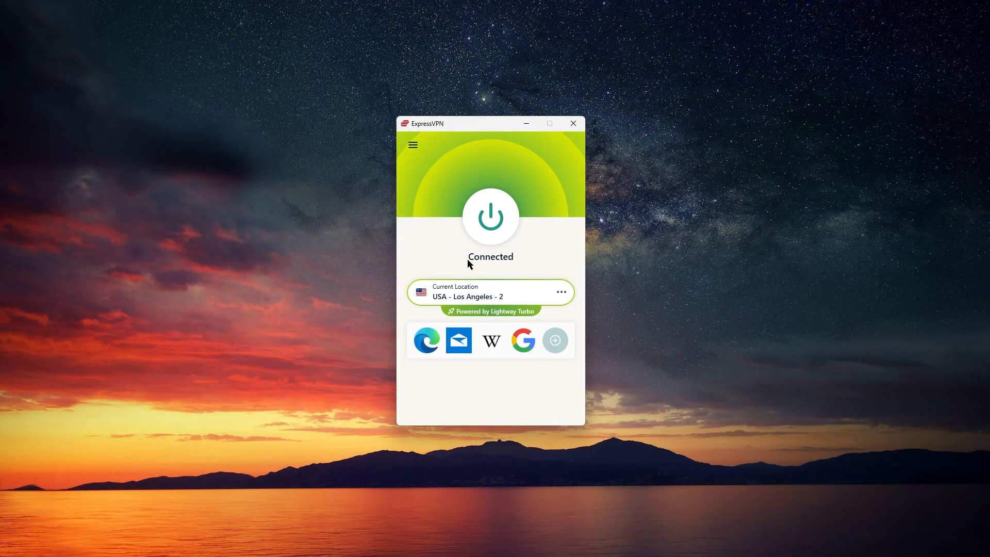
pyautogui.moveTo(562, 294)
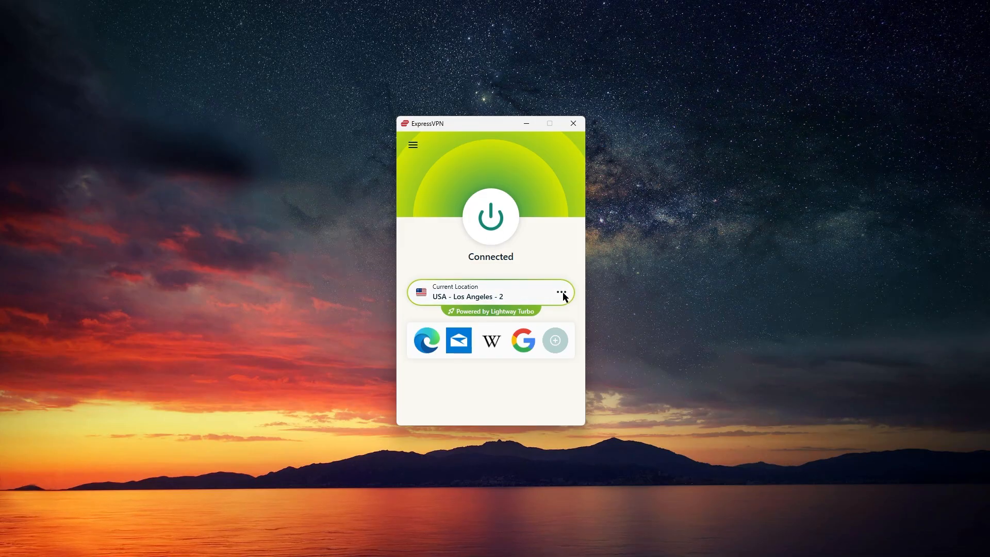
# Open All Locations from the Current Location menu and scroll down to the European countries.
pyautogui.click(561, 293)
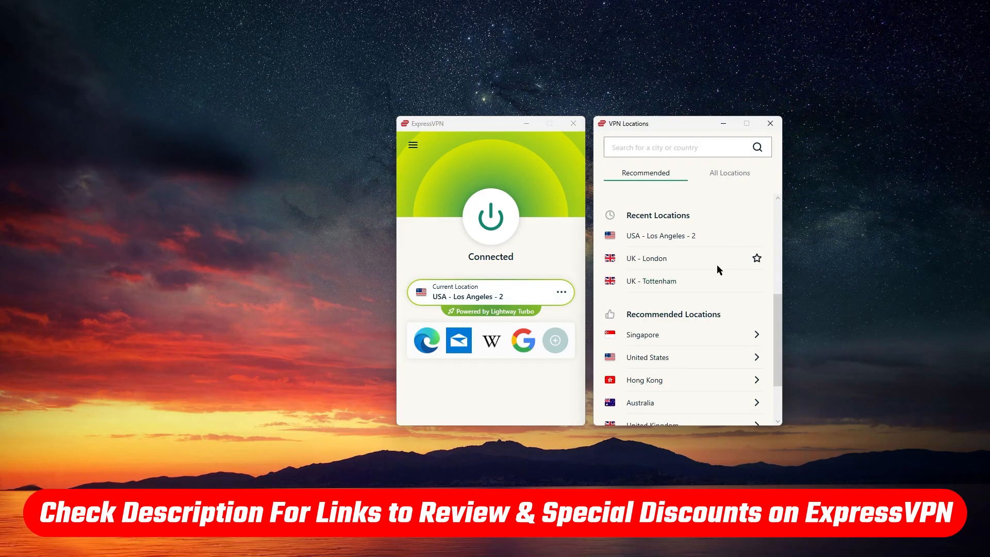
pyautogui.click(730, 174)
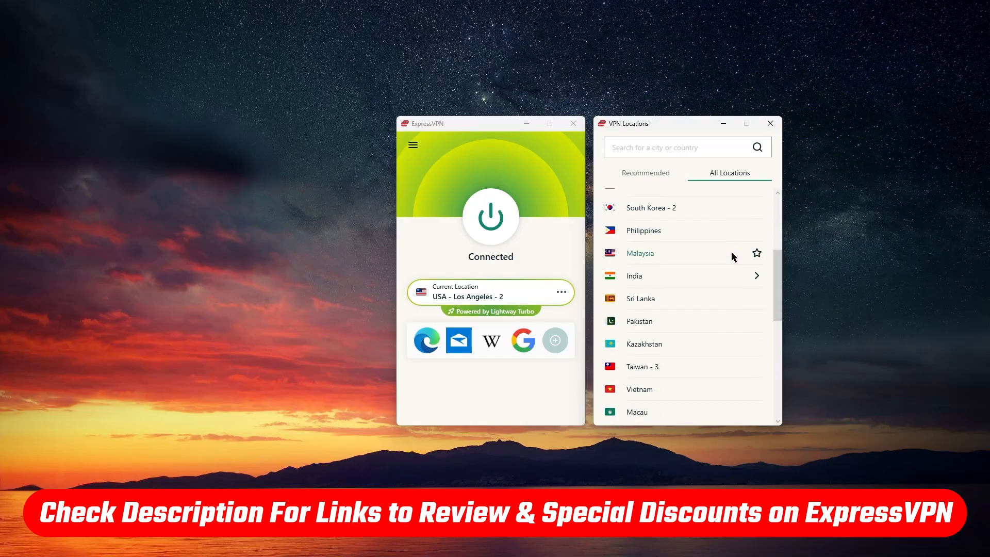
pyautogui.scroll(-3)
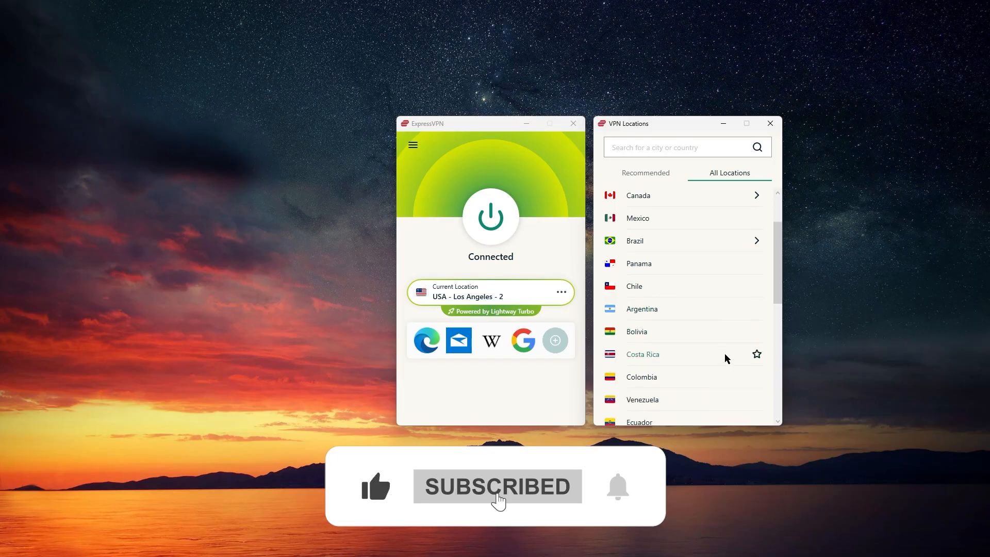
pyautogui.scroll(-3)
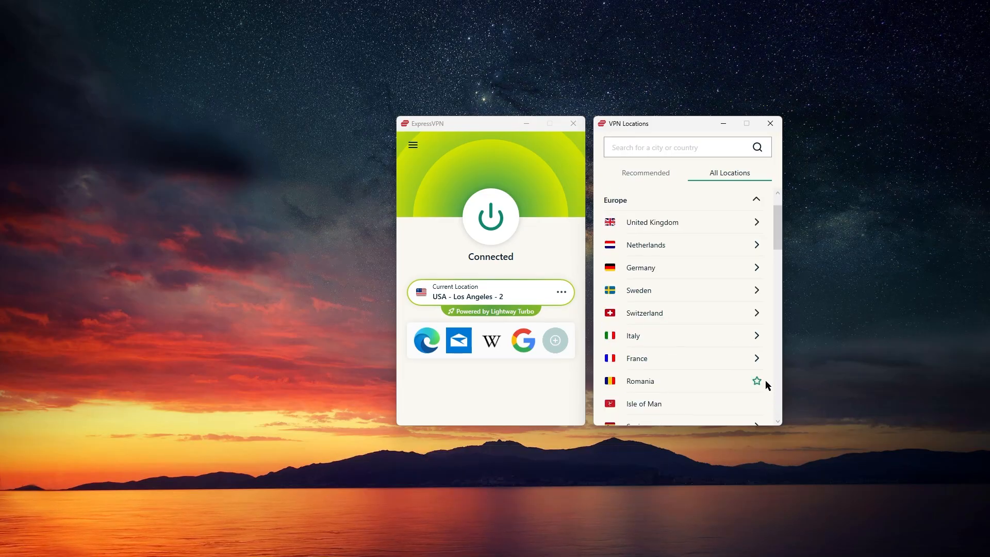
pyautogui.scroll(-3)
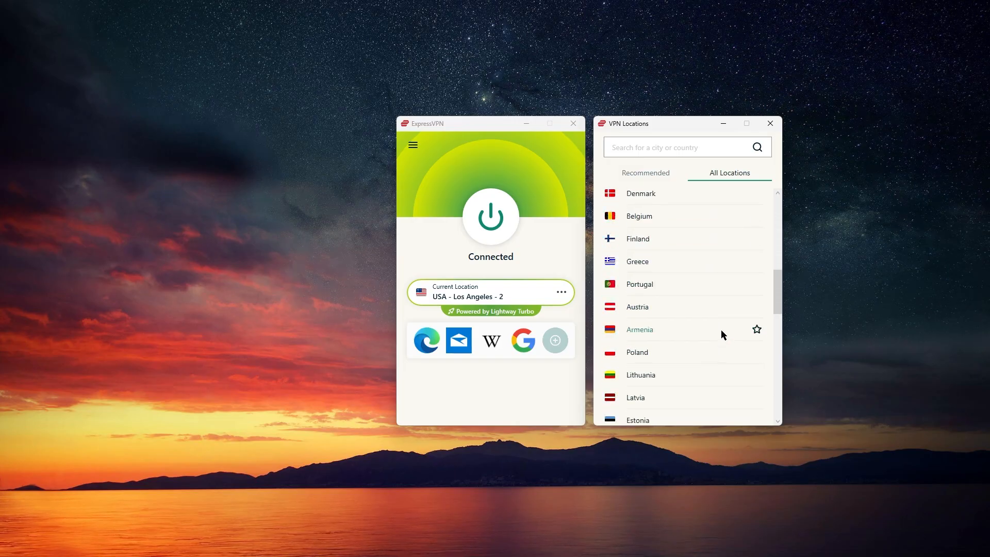
pyautogui.scroll(-3)
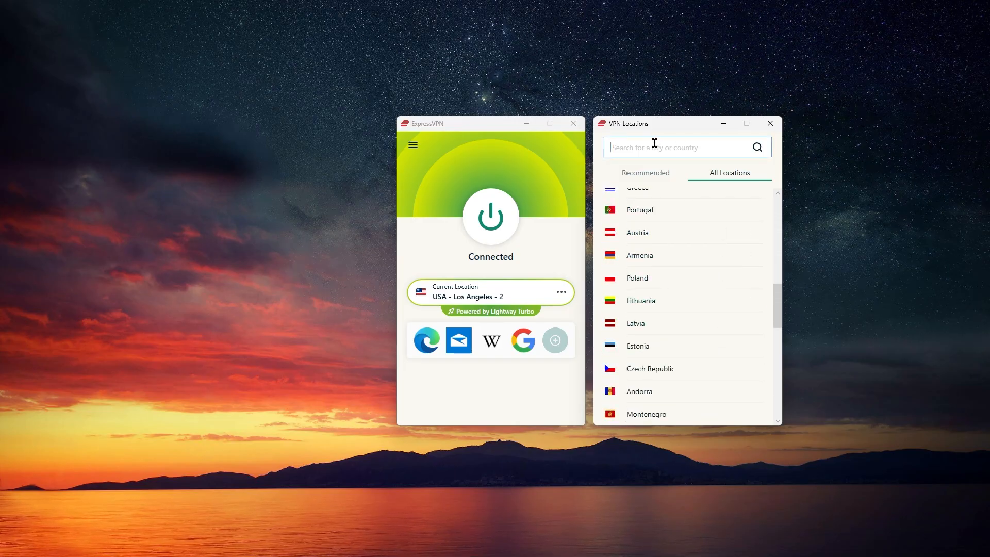
pyautogui.moveTo(667, 137)
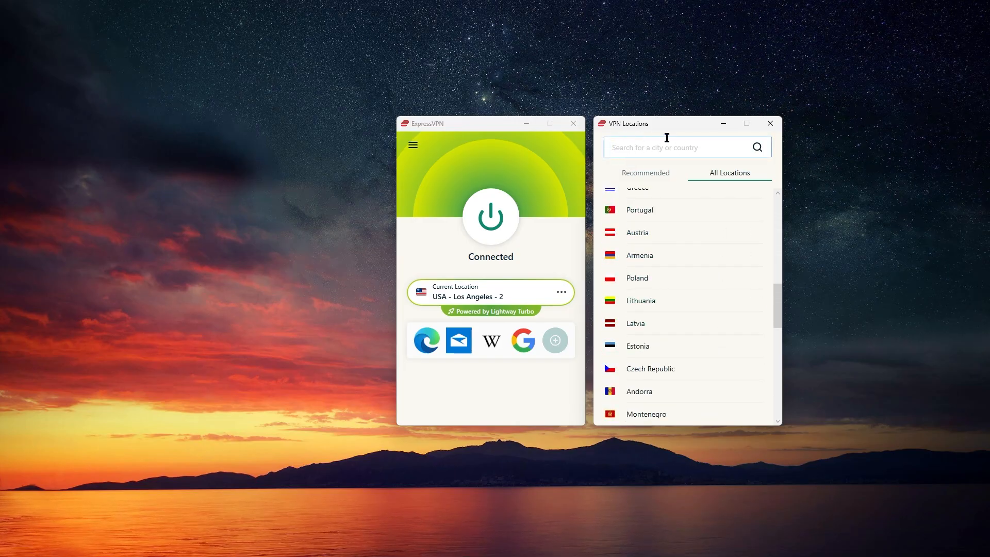